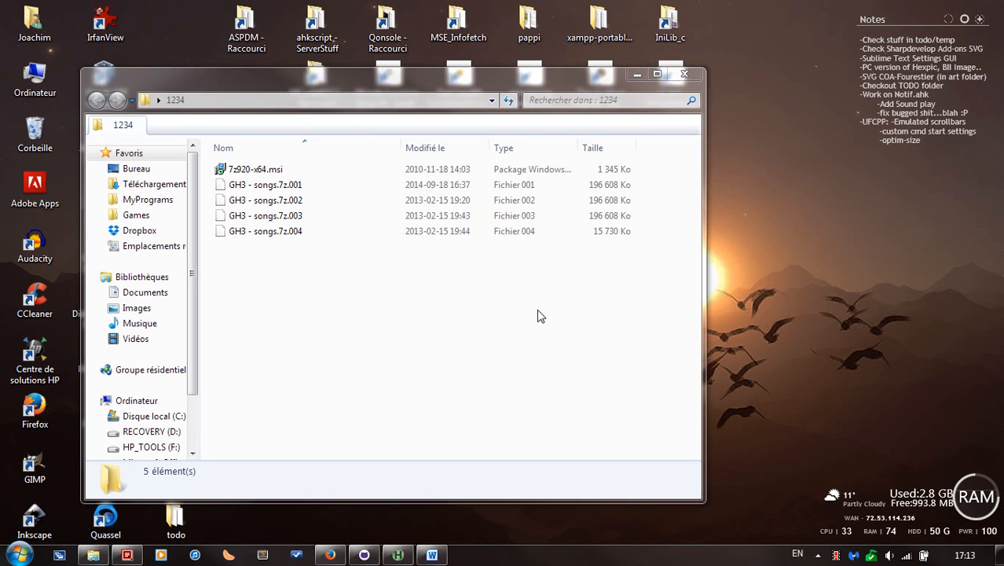
mouse_move(470, 87)
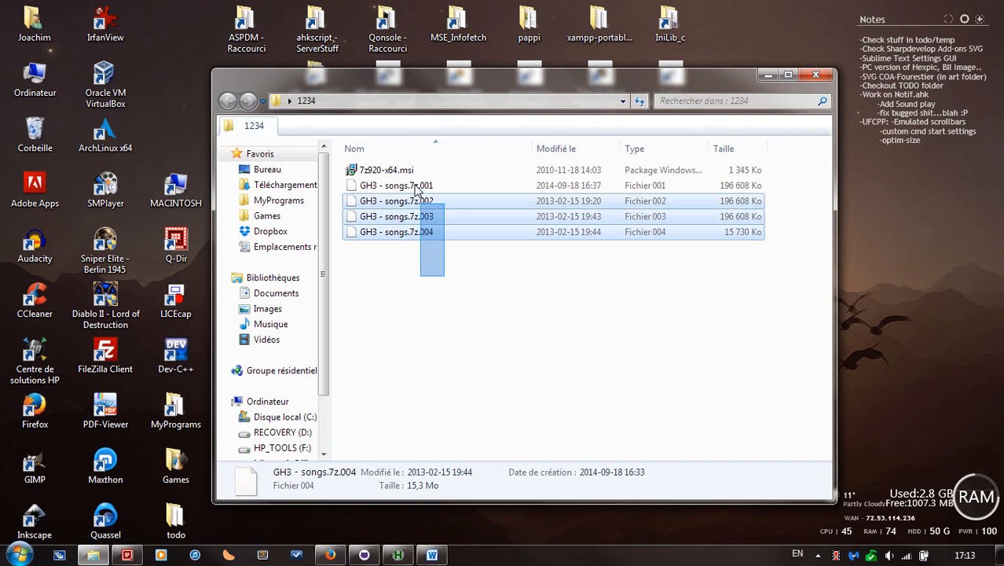
- Reposition the folder window and switch the selection between the installer and the archive parts
click(419, 288)
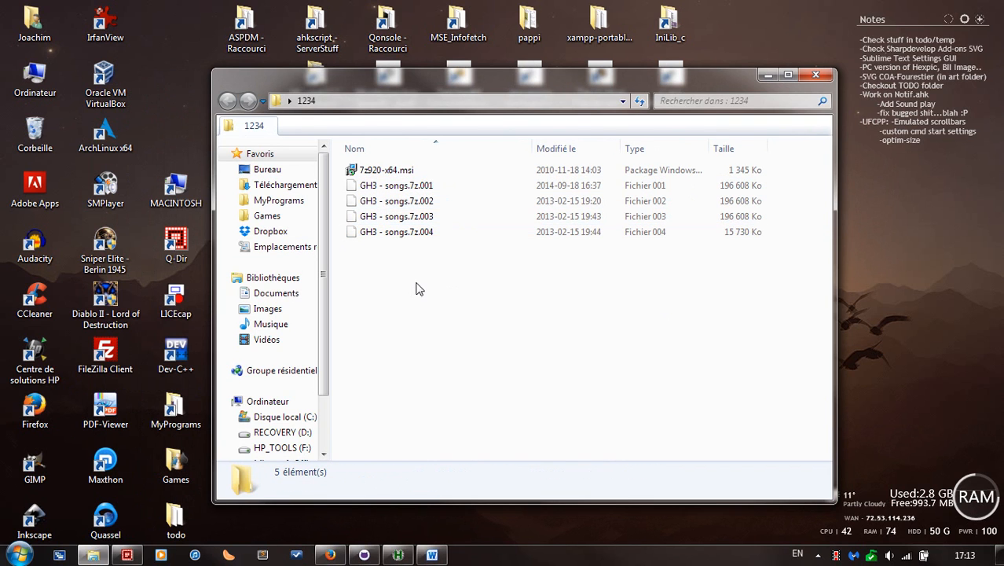
drag(511, 74, 450, 75)
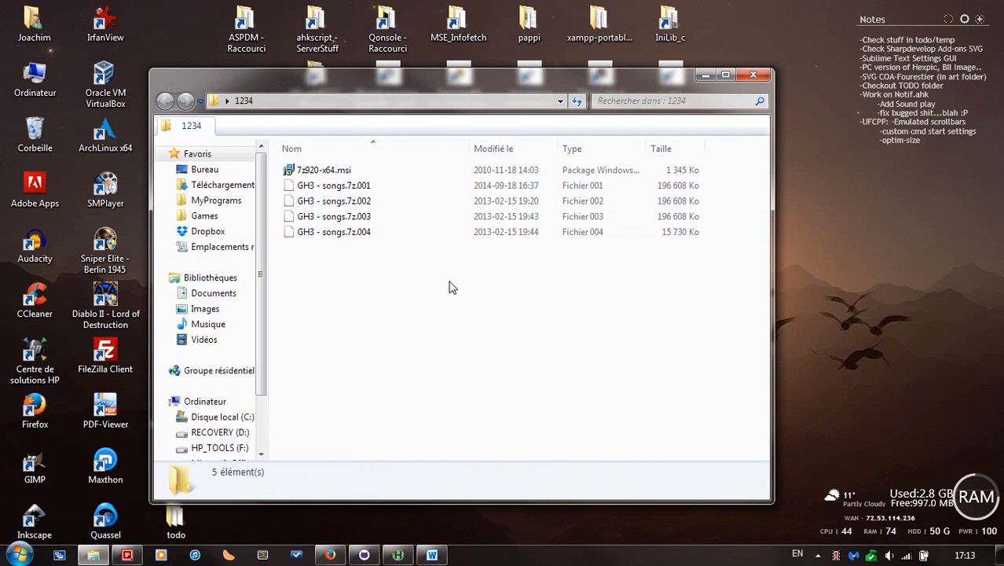
click(323, 170)
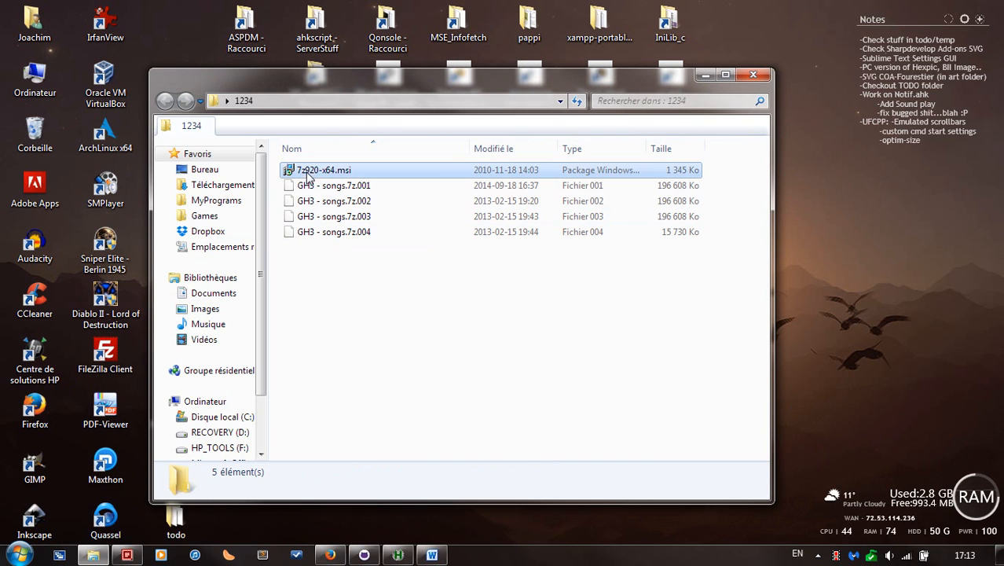
mouse_move(350, 175)
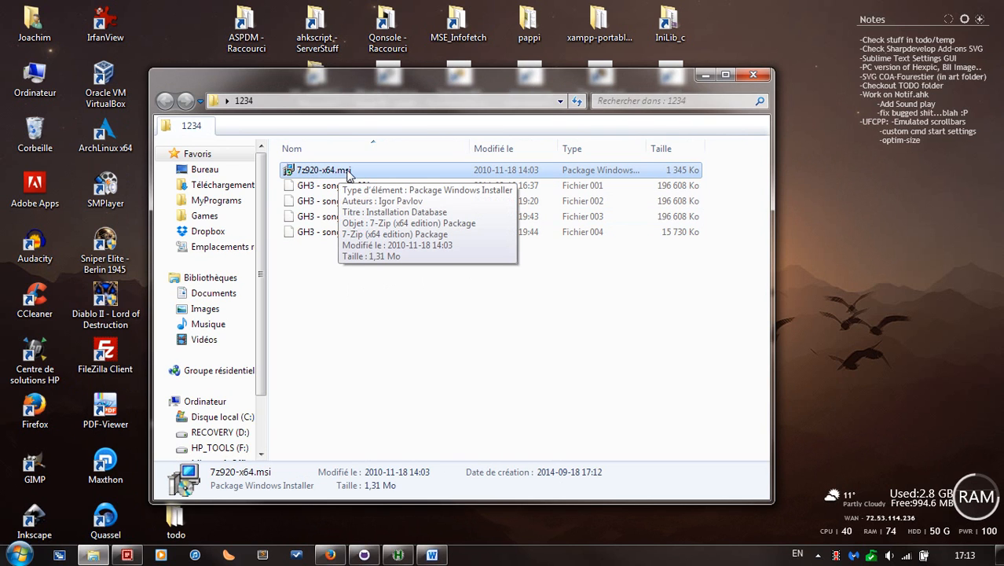
mouse_move(397, 329)
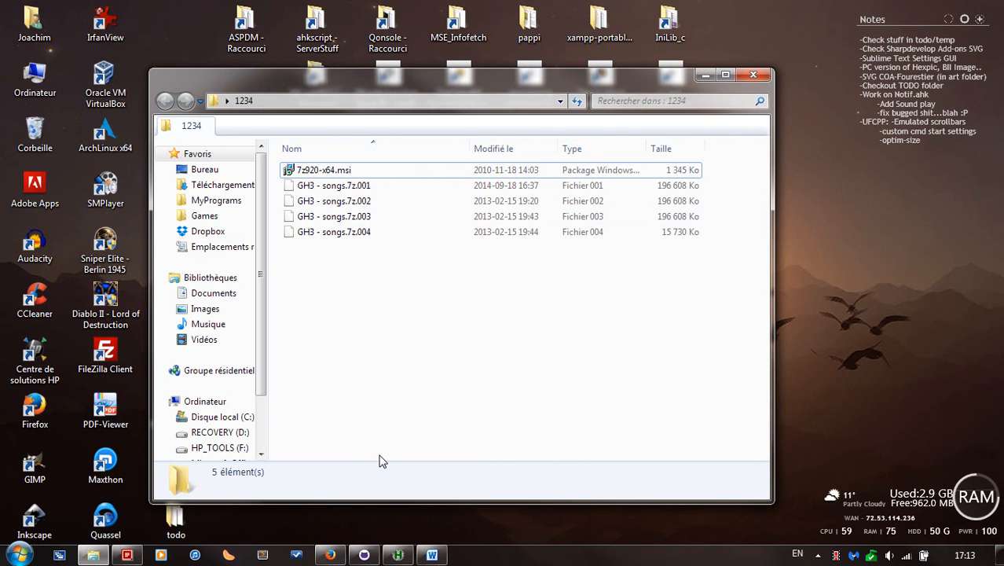
click(329, 555)
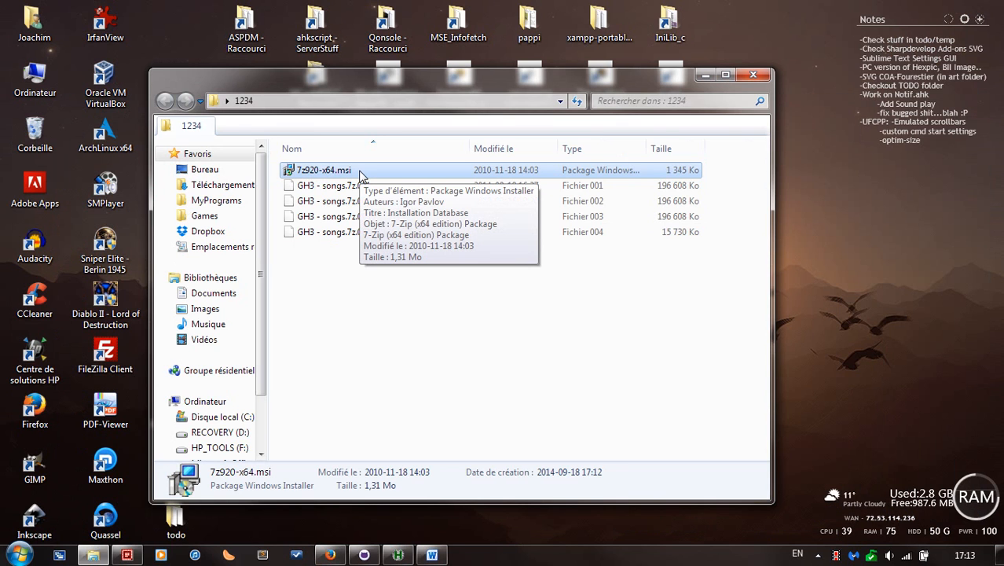
mouse_move(381, 345)
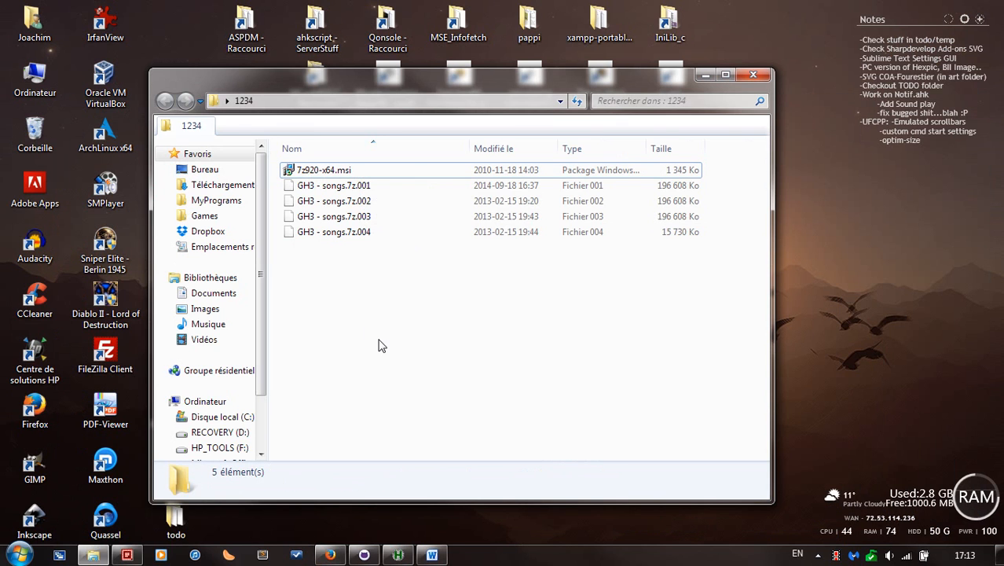
click(333, 185)
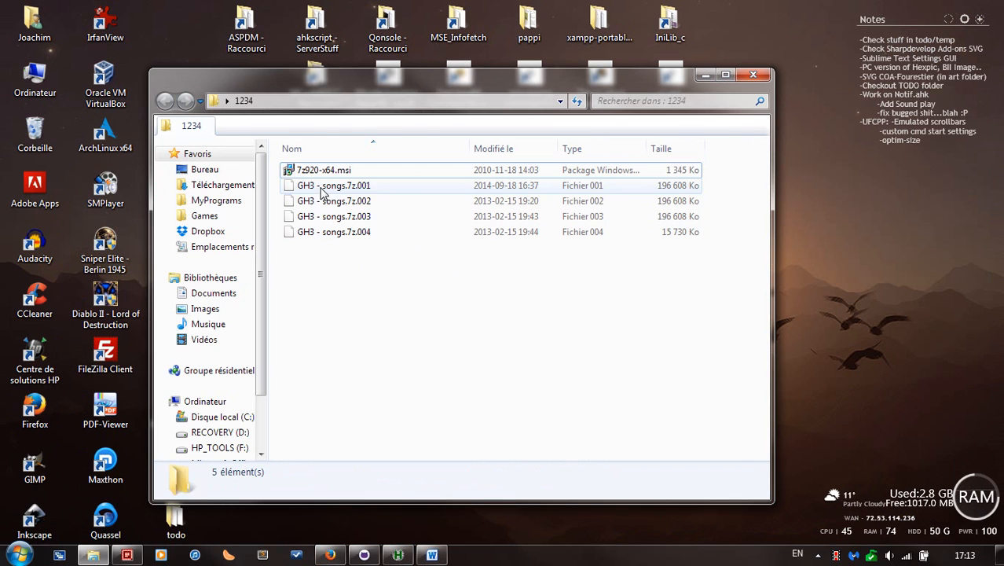
click(334, 185)
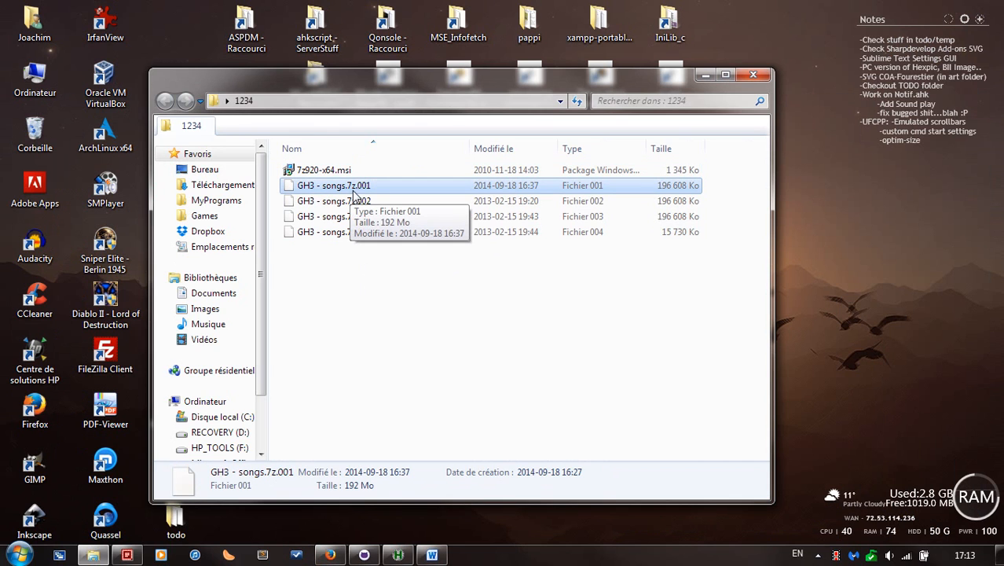
mouse_move(370, 223)
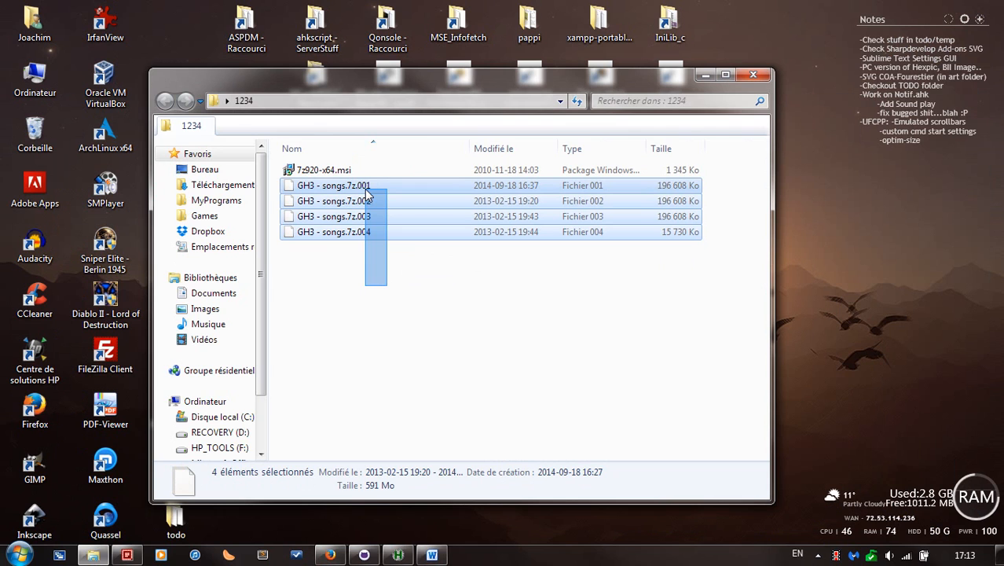
click(715, 308)
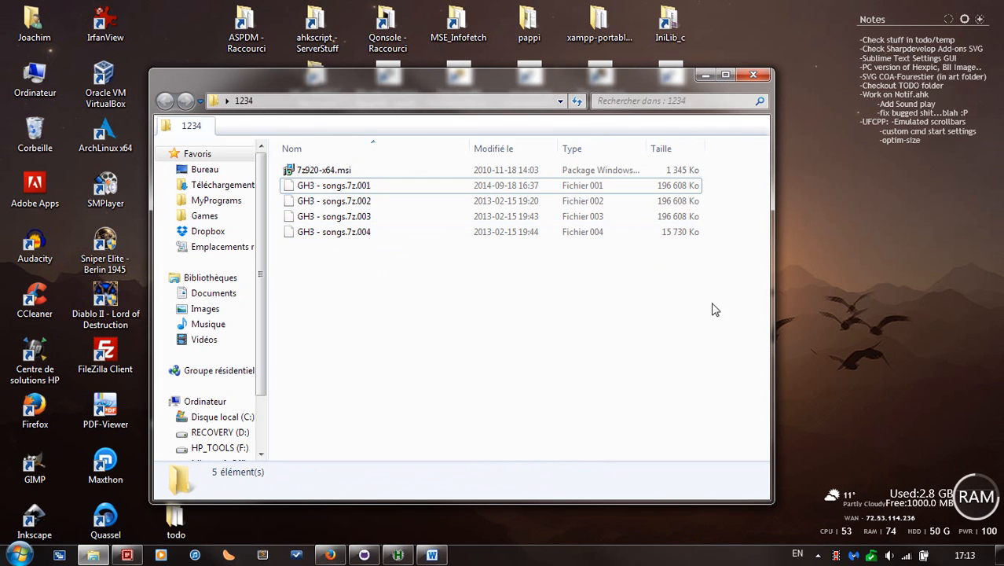
click(333, 185)
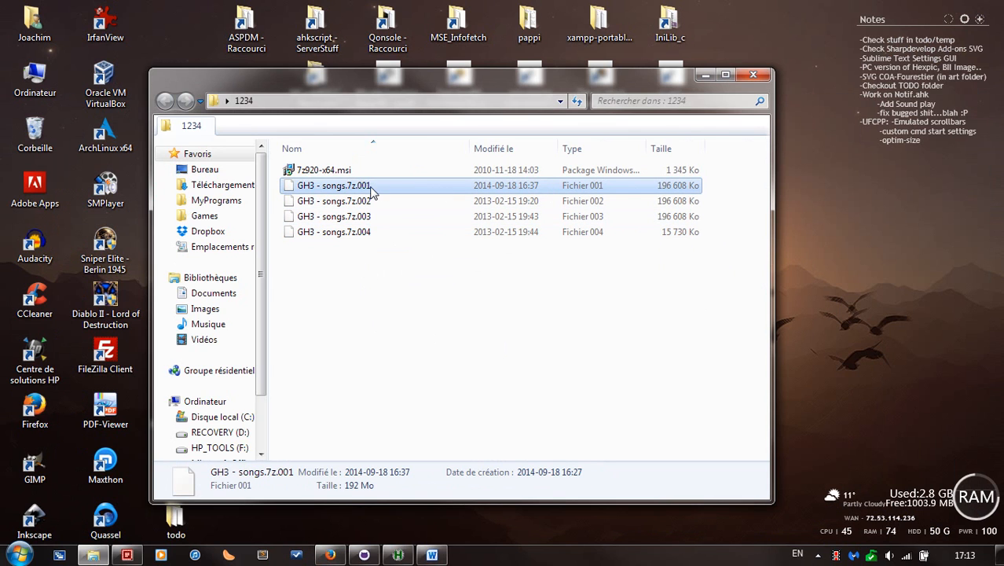
mouse_move(668, 194)
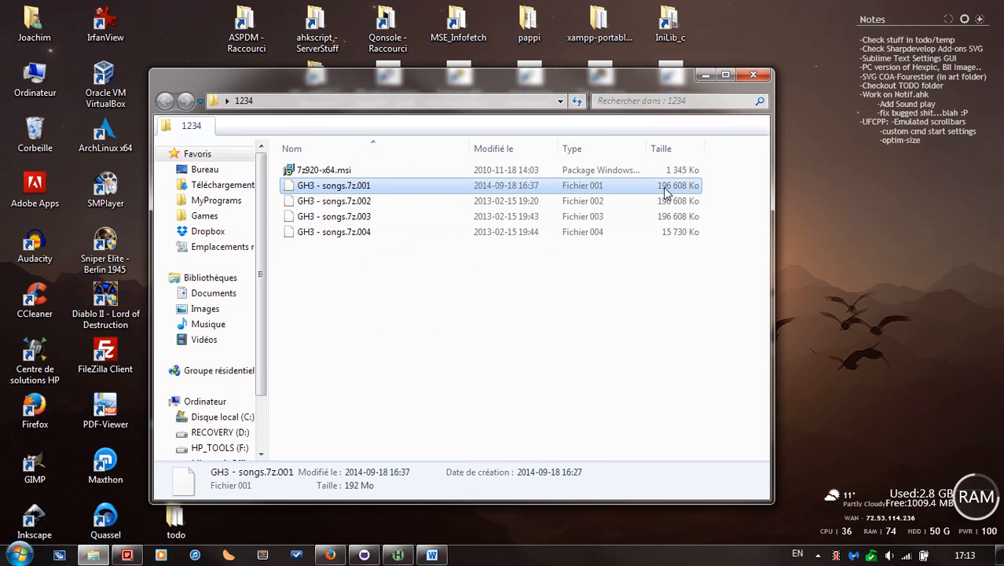
mouse_move(705, 194)
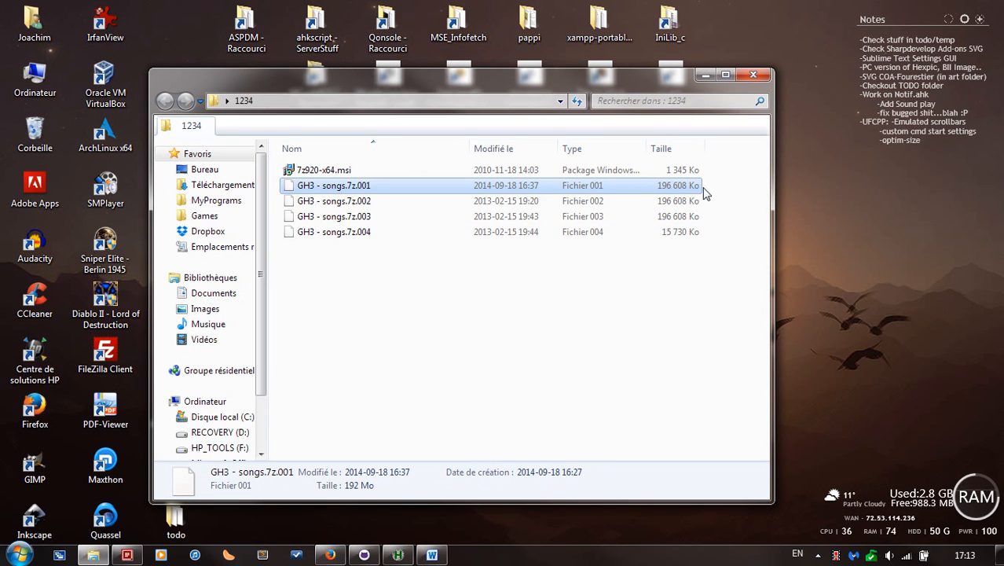
click(545, 301)
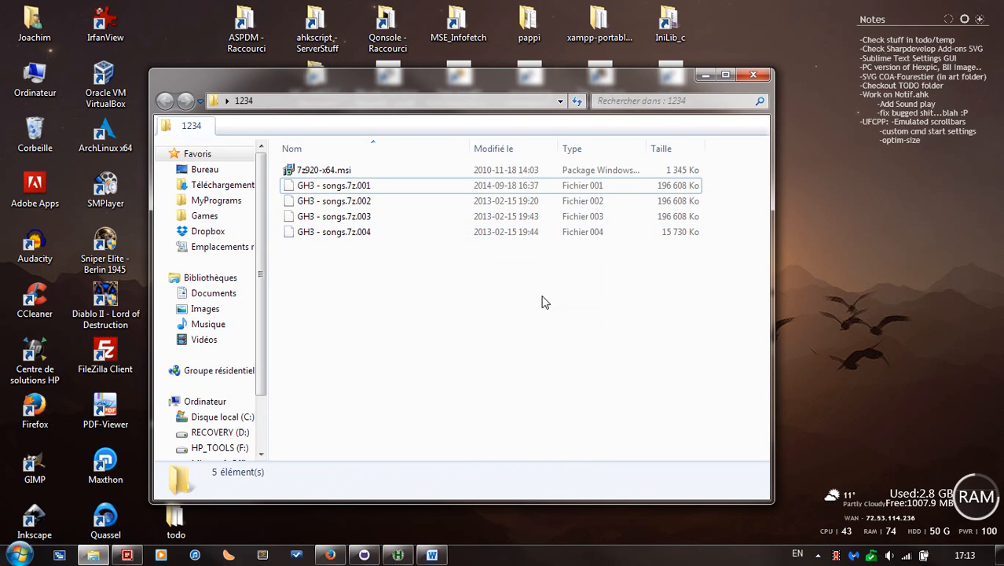
click(333, 231)
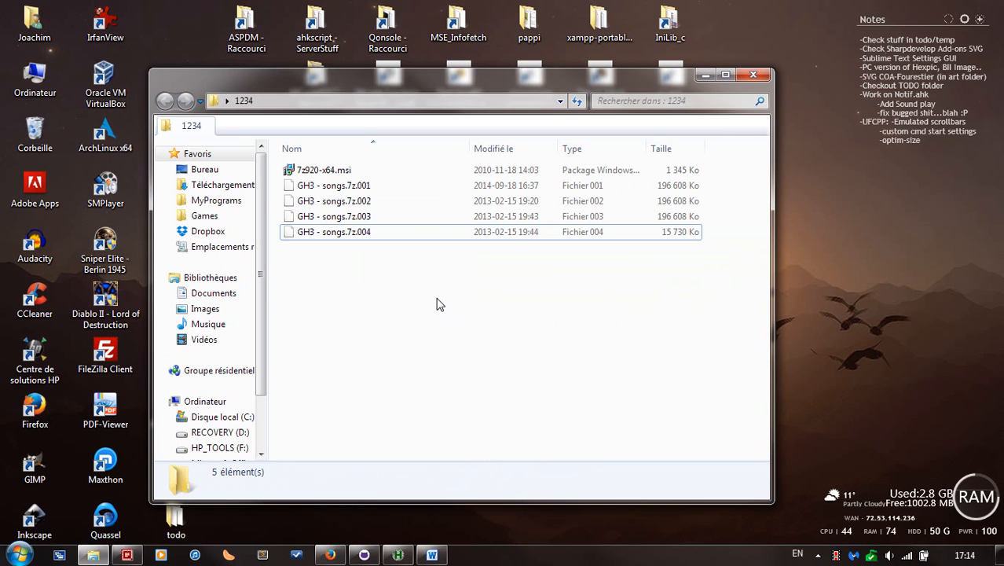
mouse_move(404, 324)
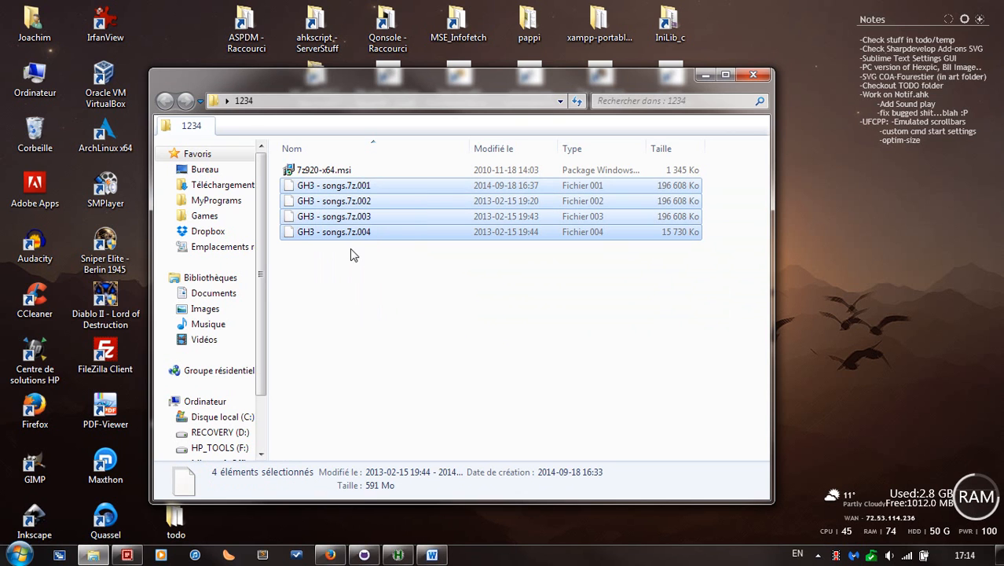
click(333, 184)
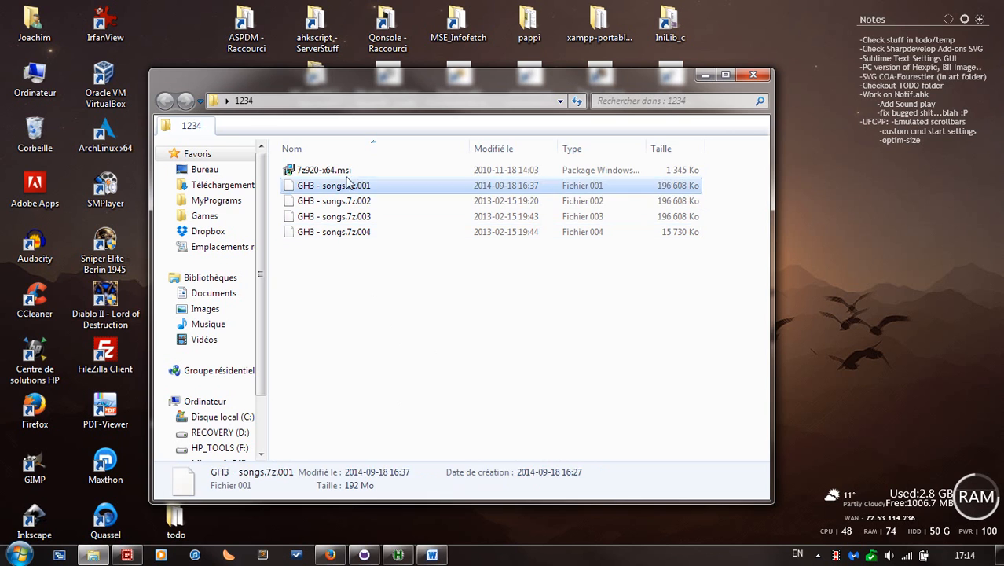
- Launch the 7-Zip installer package and move past the setup welcome page
click(324, 169)
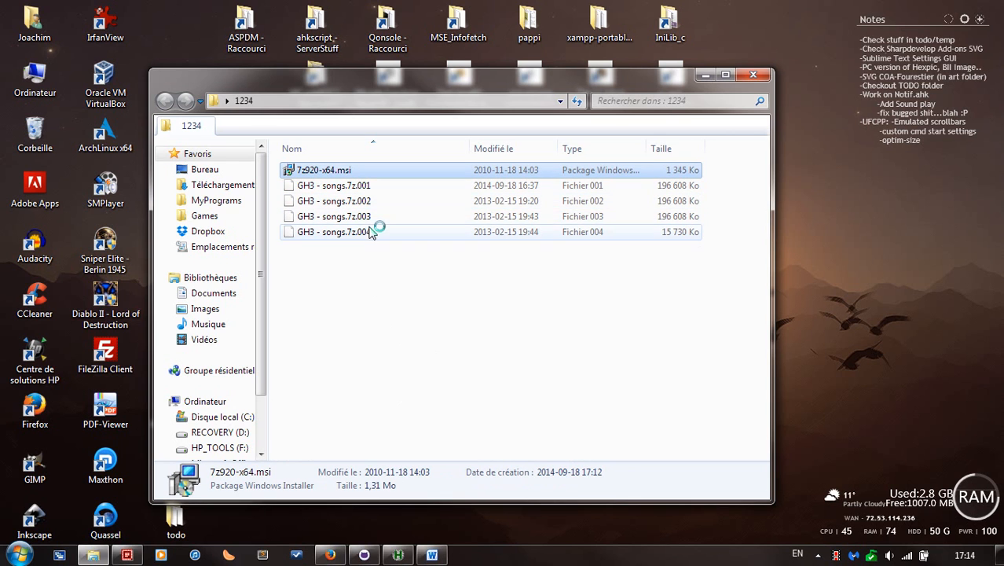
double_click(324, 170)
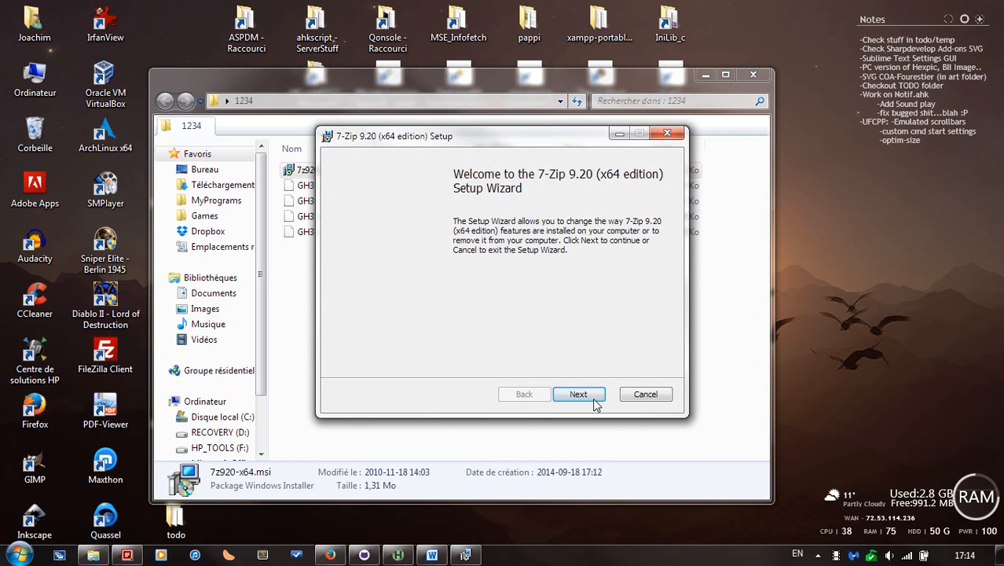
click(578, 393)
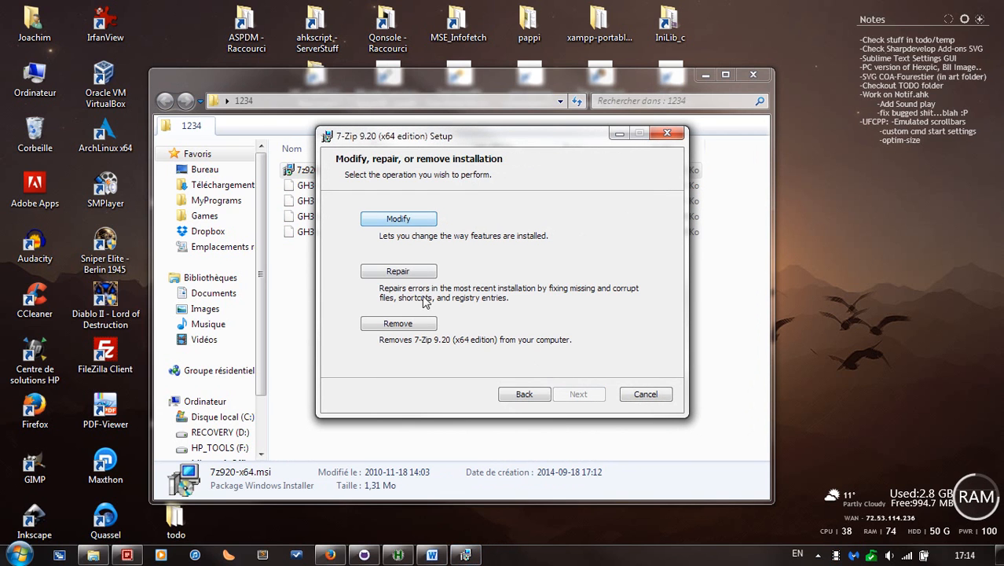
mouse_move(495, 318)
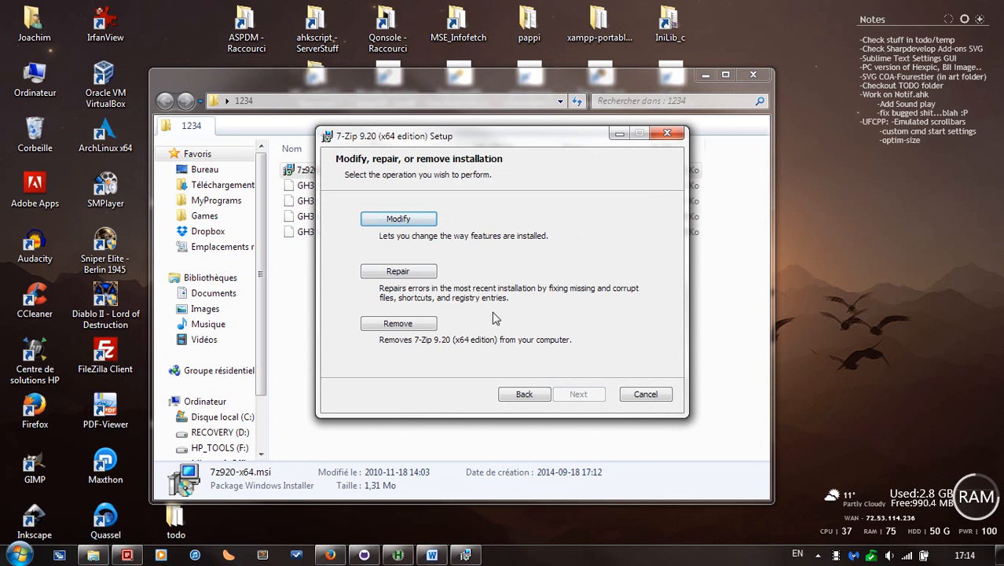
- Cancel the 7-Zip setup, then bring up the context menu for GH3 - songs.7z.001
click(645, 394)
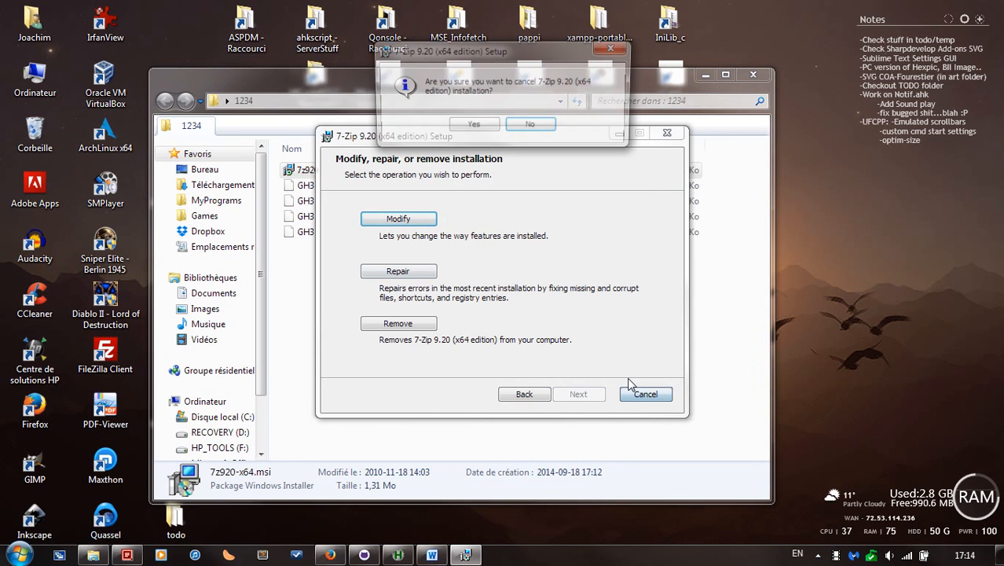
click(474, 125)
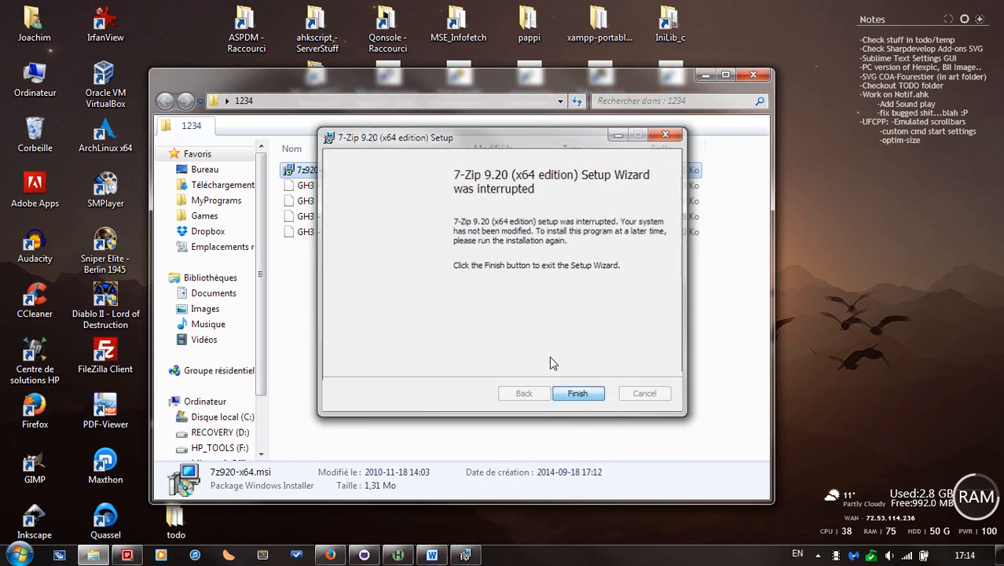
click(577, 393)
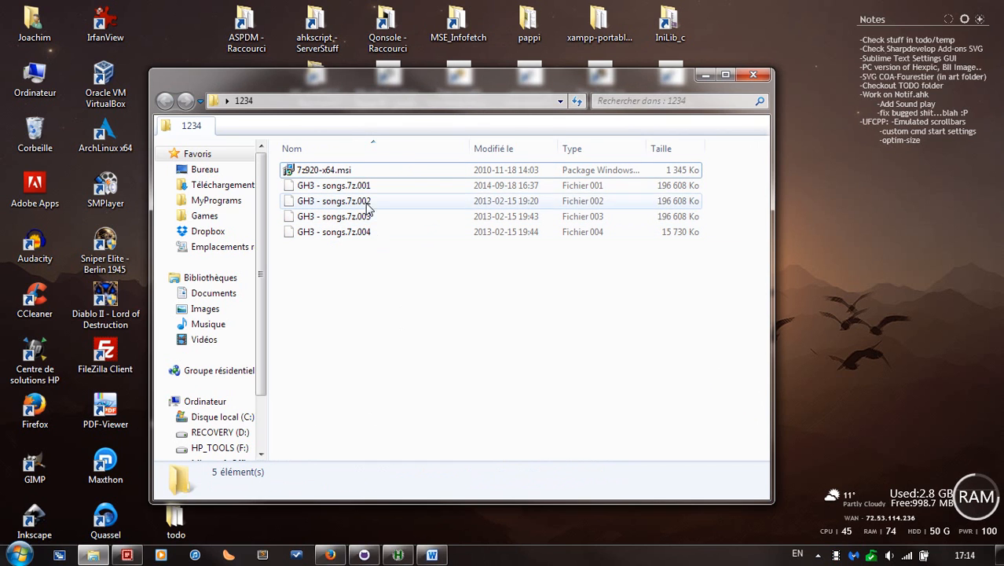
click(334, 184)
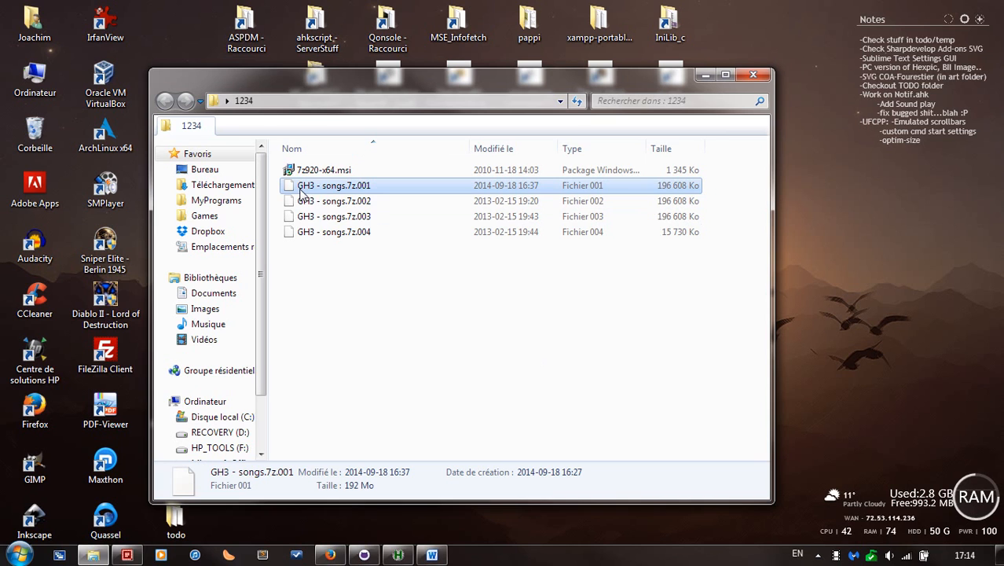
mouse_move(361, 196)
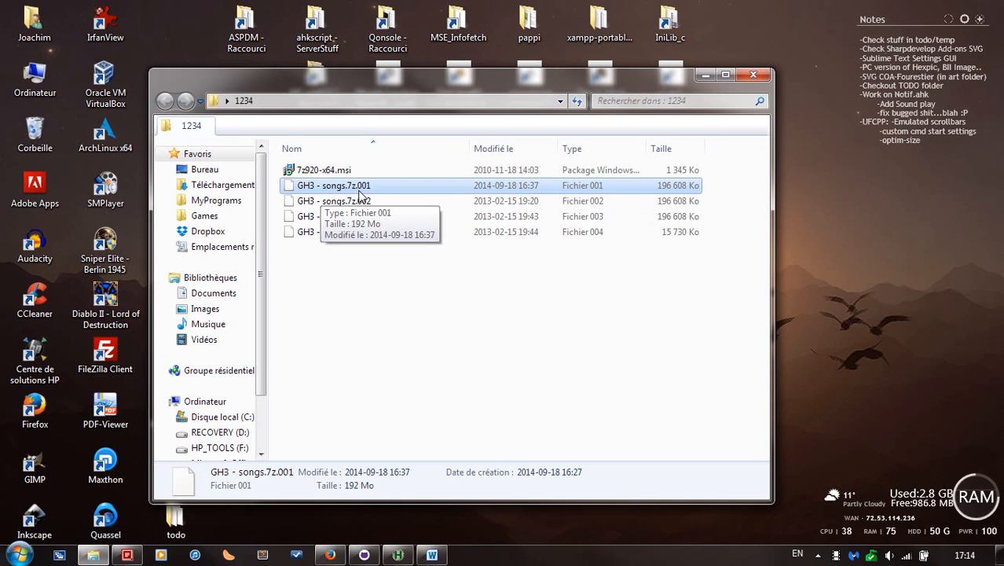
mouse_move(393, 191)
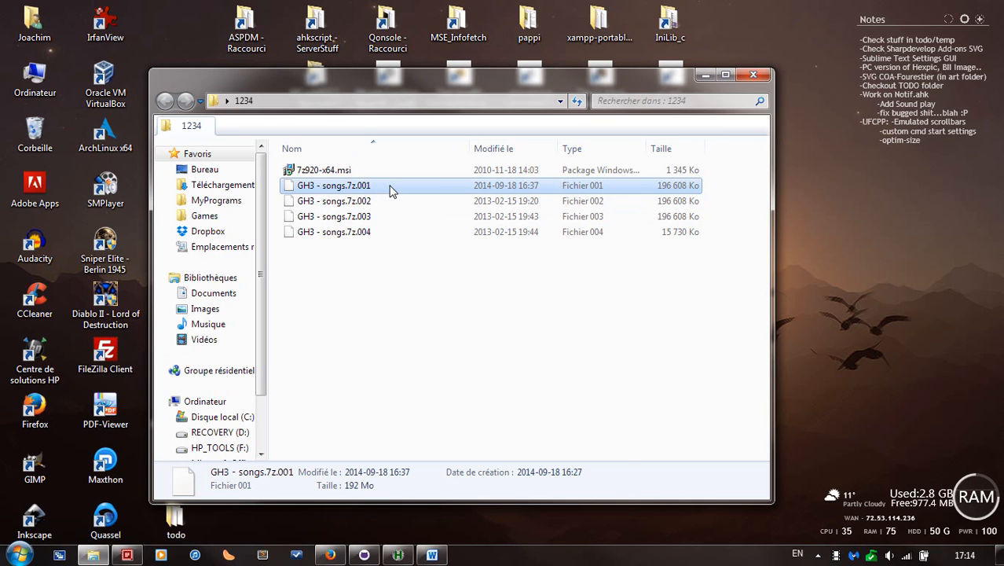
right_click(333, 185)
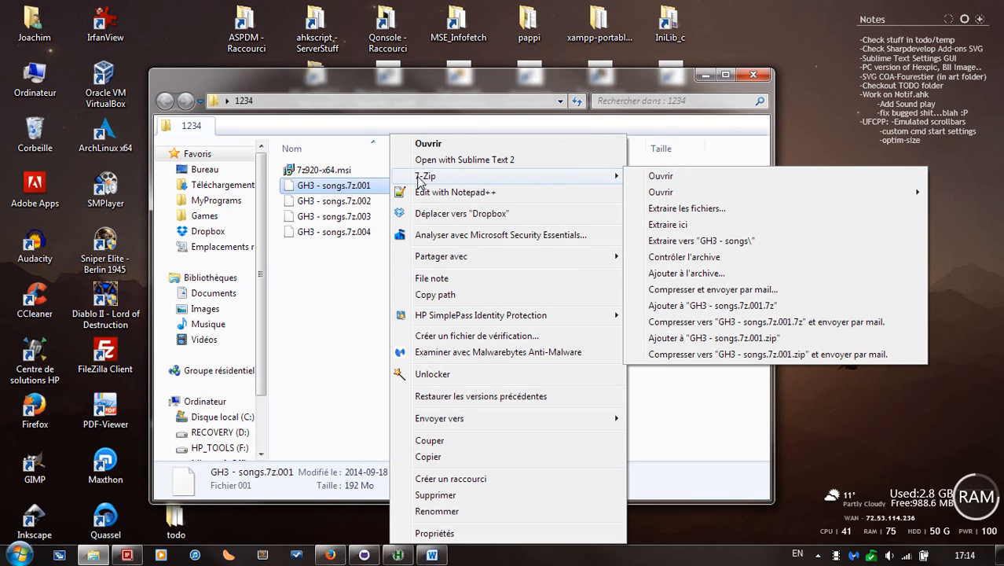
mouse_move(440, 181)
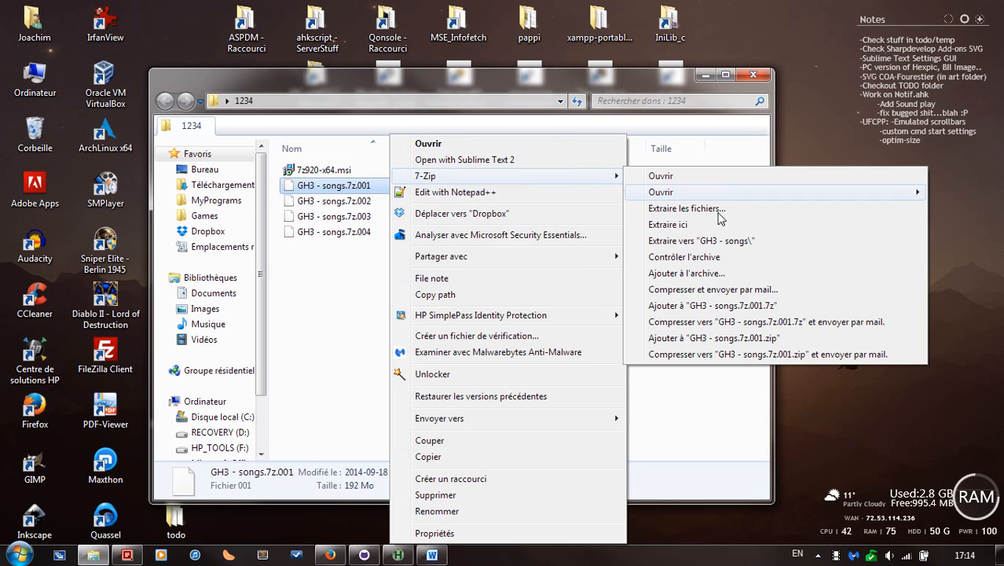
mouse_move(761, 257)
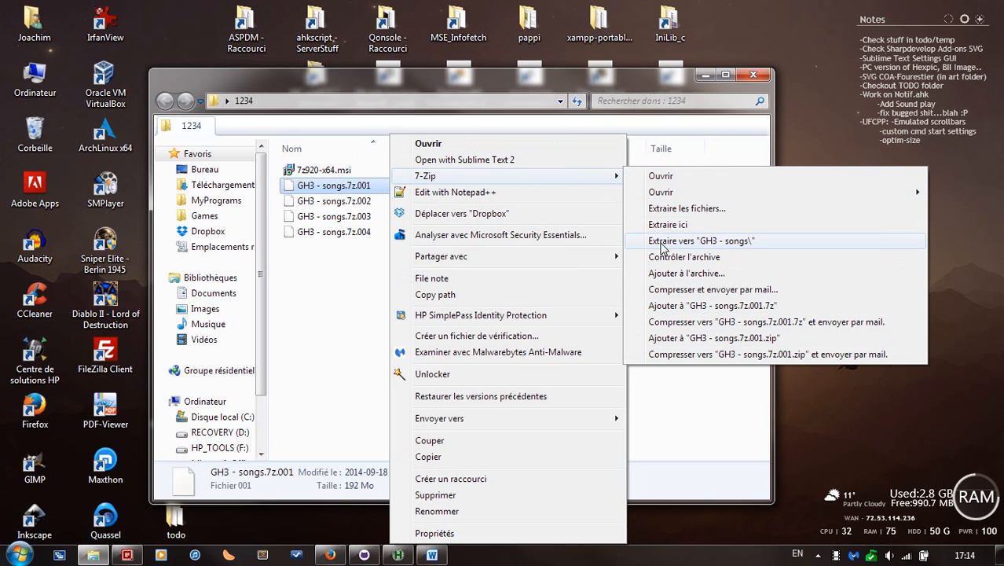
mouse_move(745, 250)
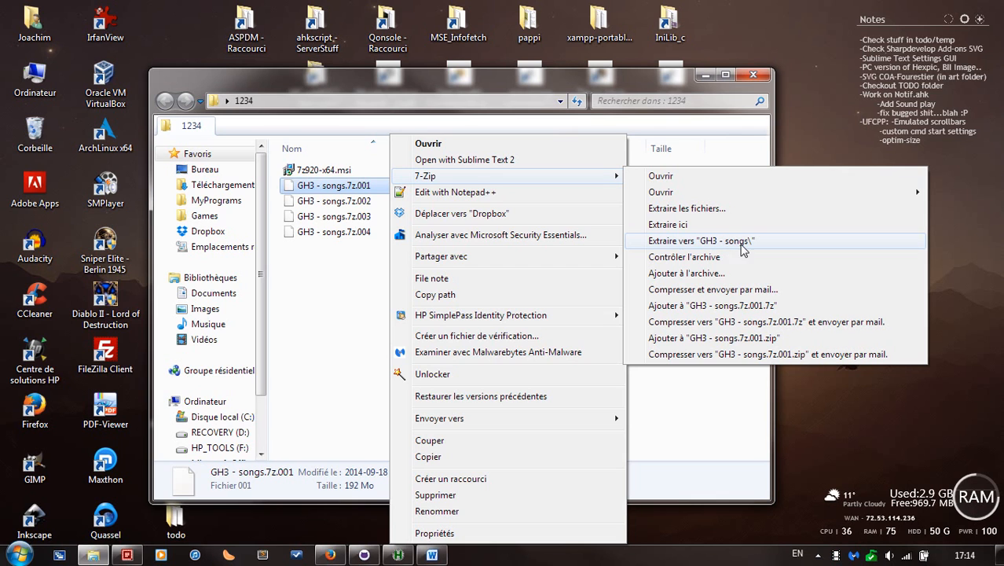
mouse_move(743, 249)
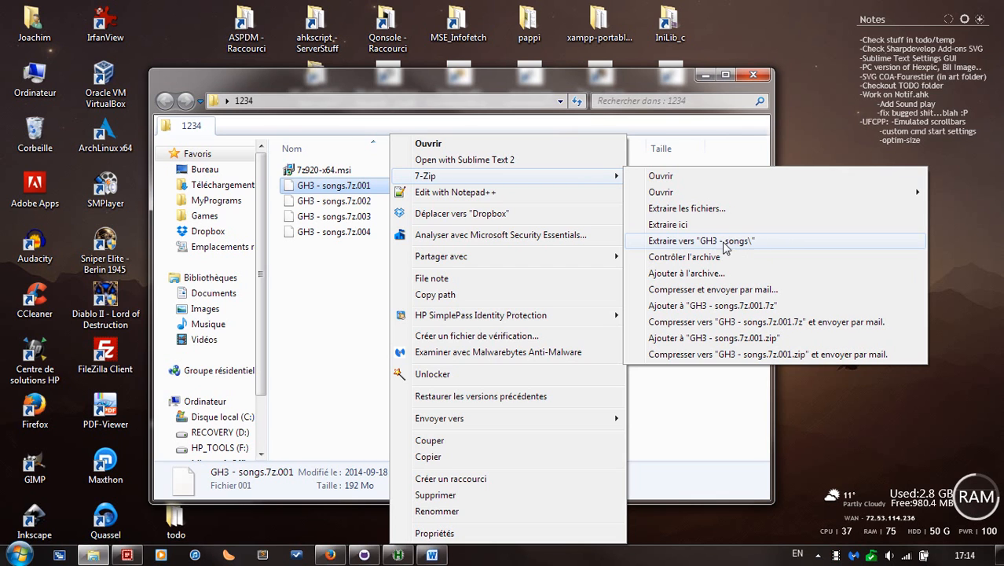
mouse_move(755, 248)
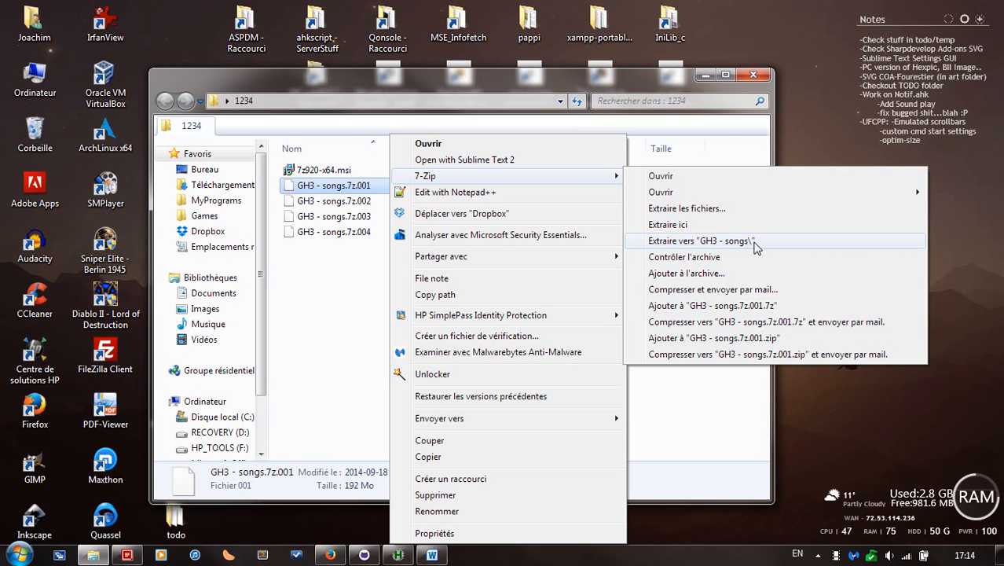
click(700, 241)
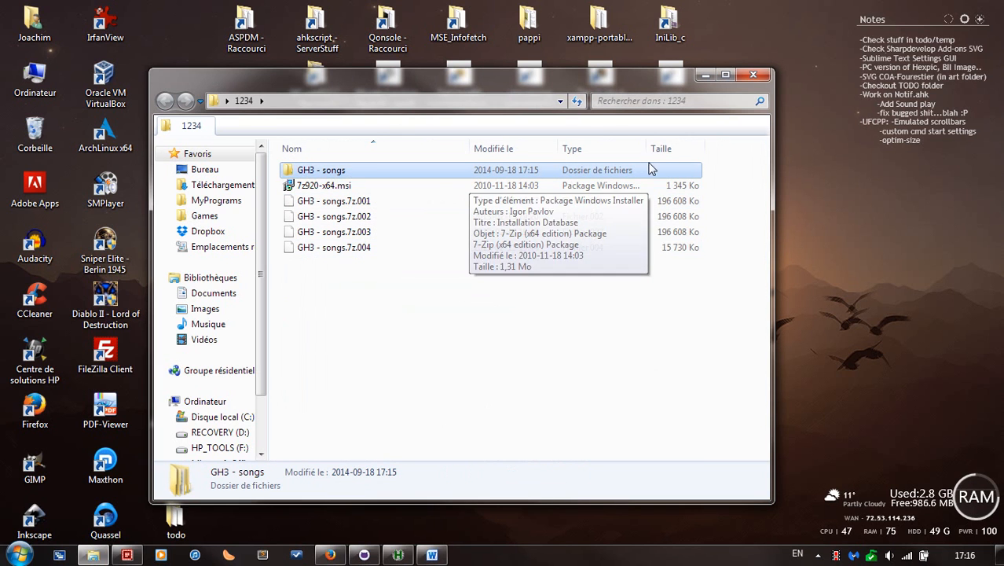
mouse_move(358, 173)
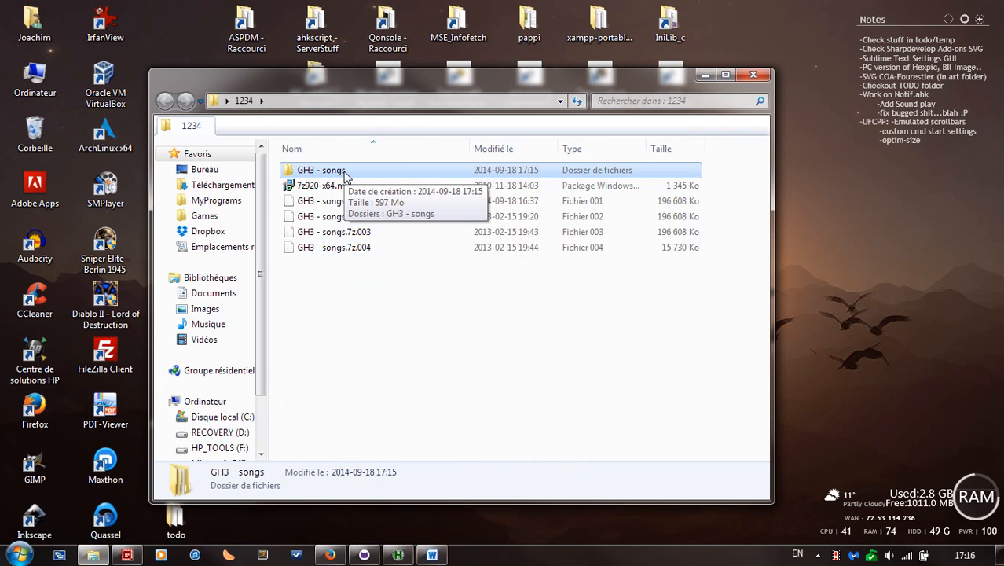
- Open GH3 - songs, then the nested GH3 - songs folder holding GH3
double_click(320, 169)
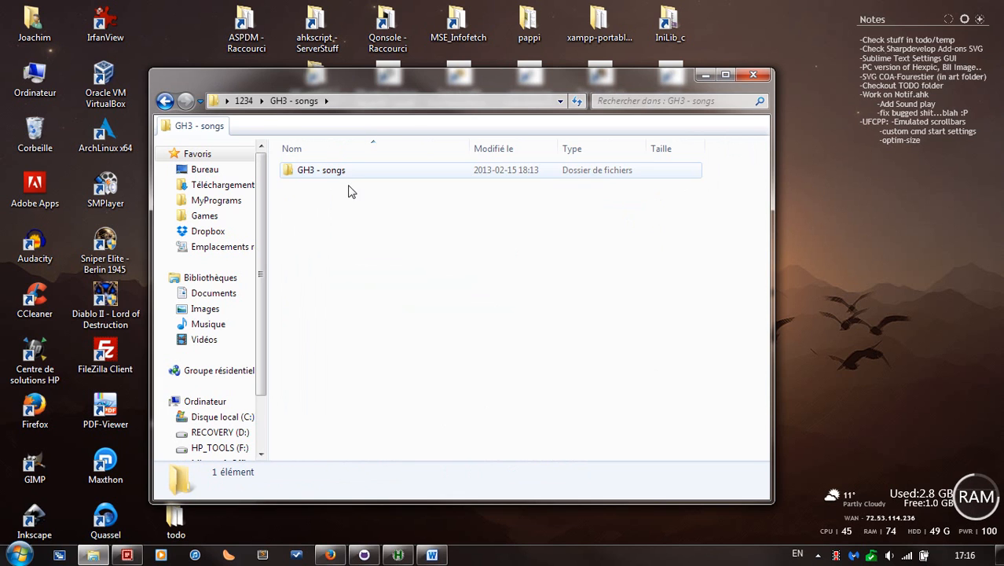
mouse_move(314, 164)
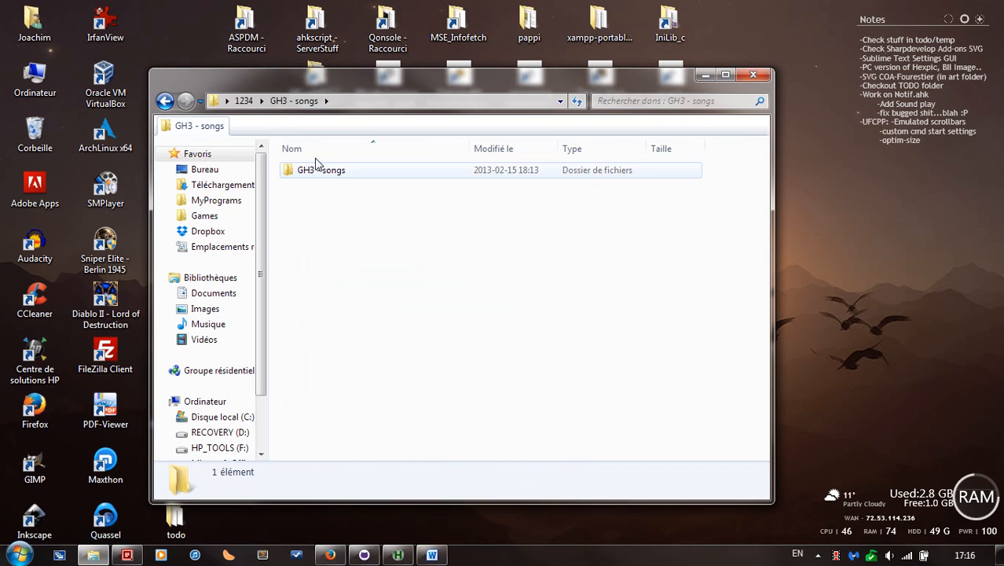
double_click(321, 170)
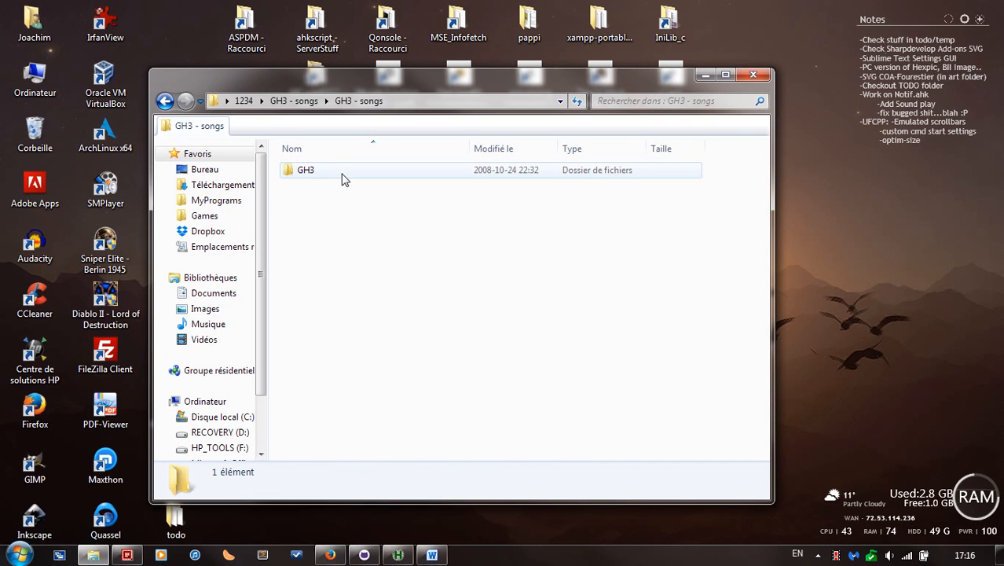
click(306, 170)
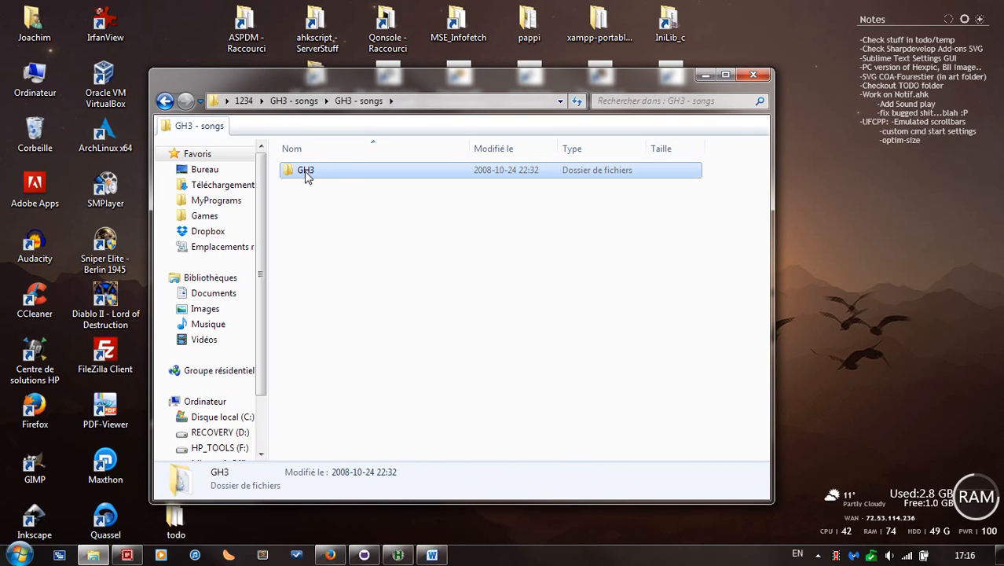
double_click(305, 170)
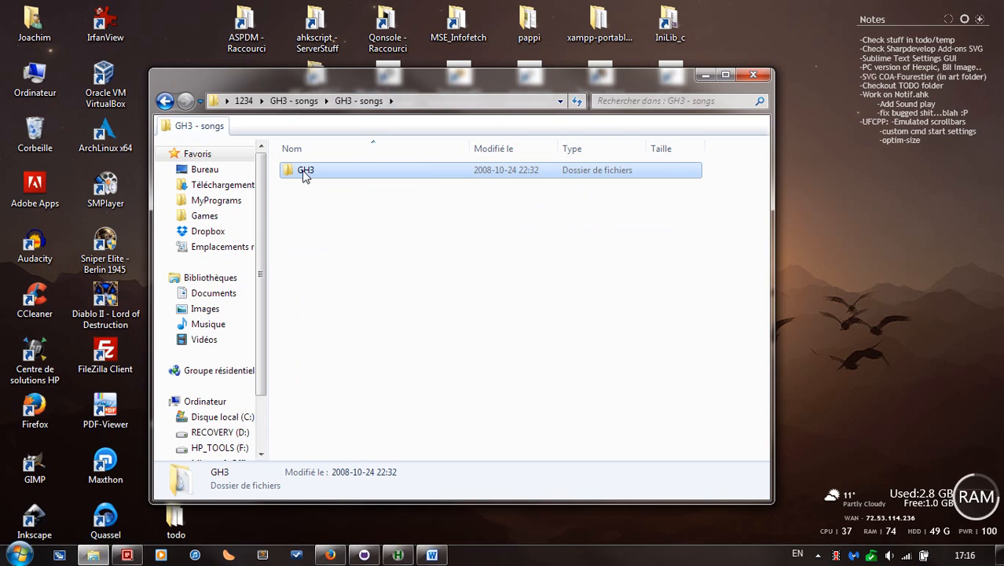
mouse_move(405, 252)
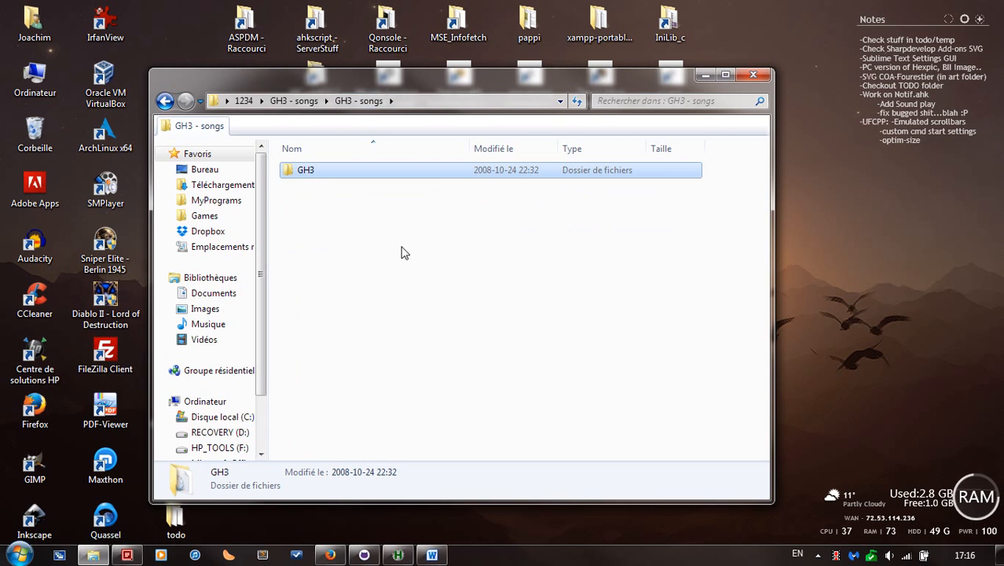
mouse_move(307, 179)
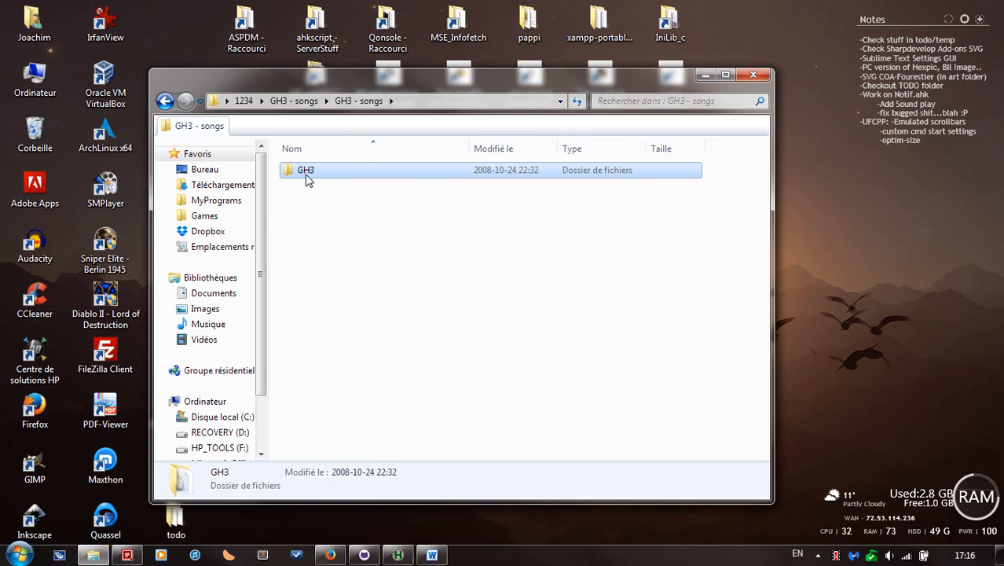
mouse_move(320, 181)
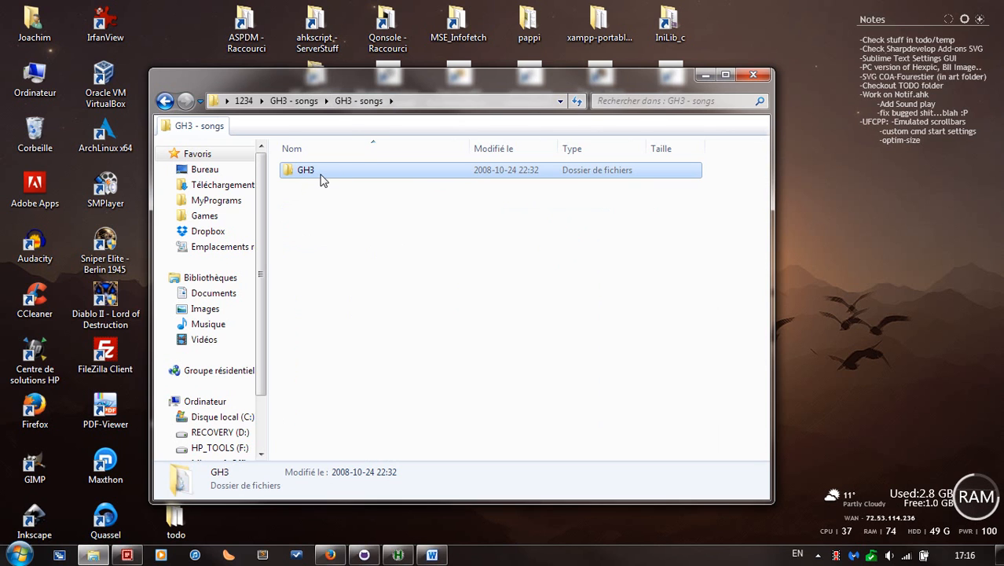
right_click(305, 170)
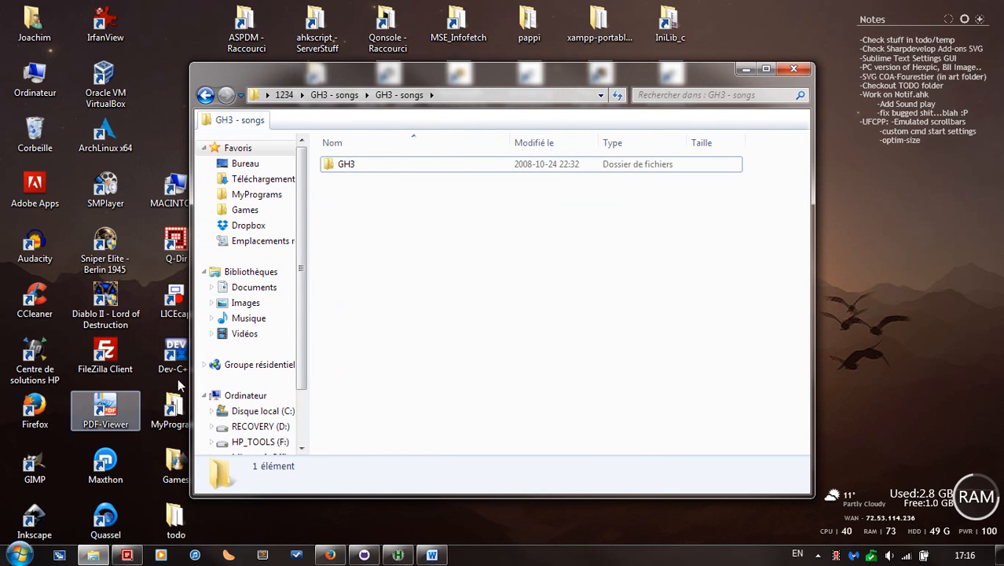
- In a second tab, browse Documents > Game > FoFiX > data
click(254, 287)
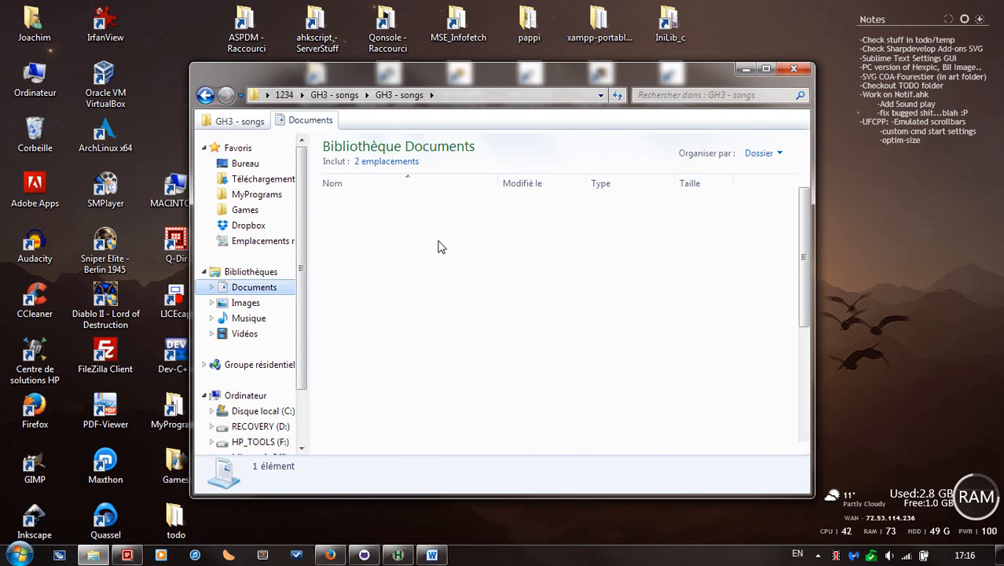
click(254, 287)
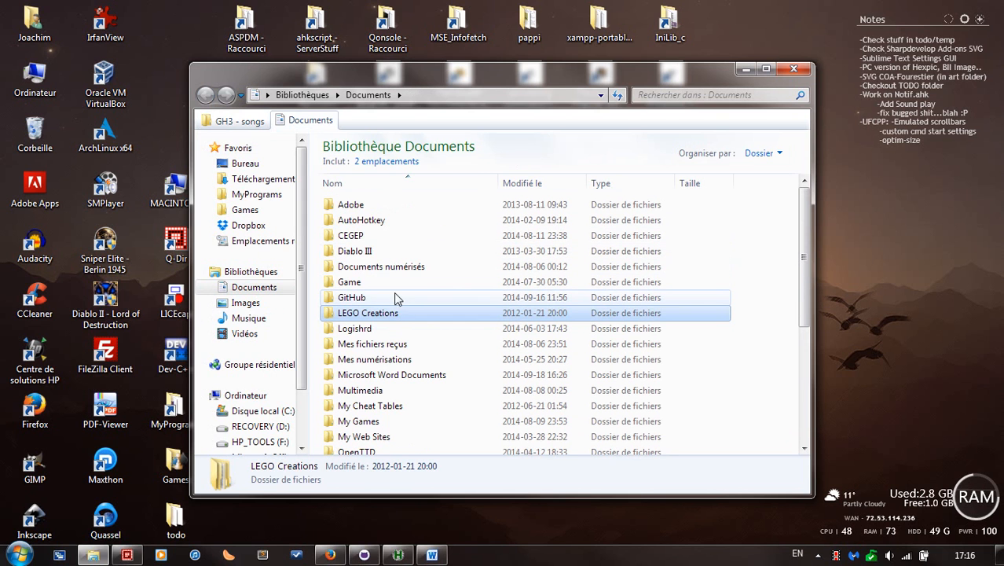
scroll(down, 3)
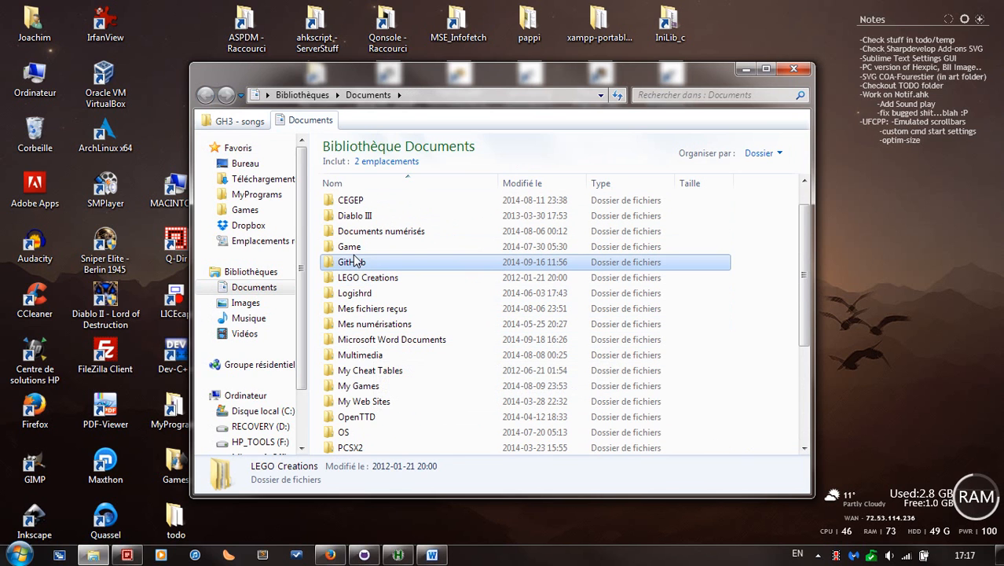
click(349, 246)
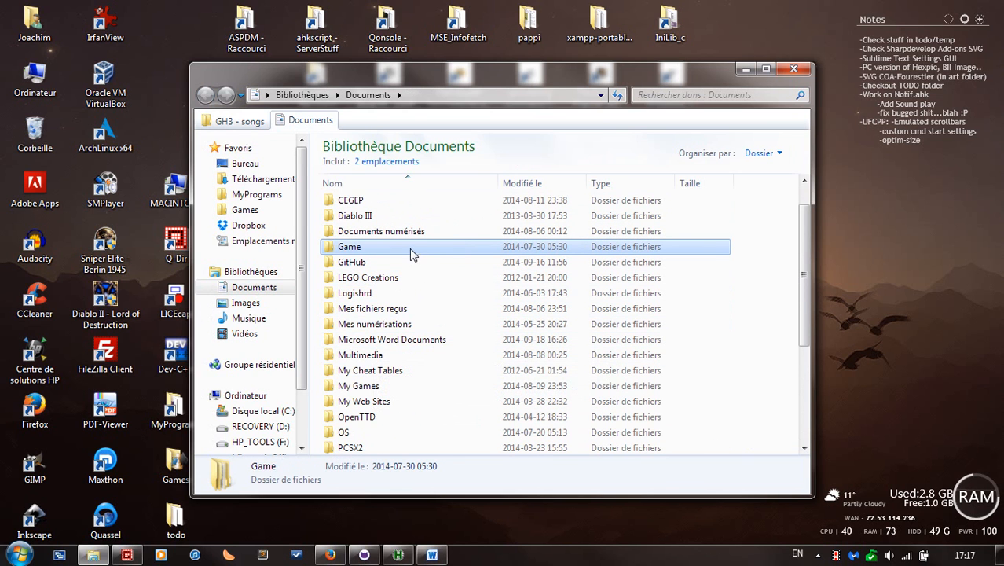
double_click(350, 246)
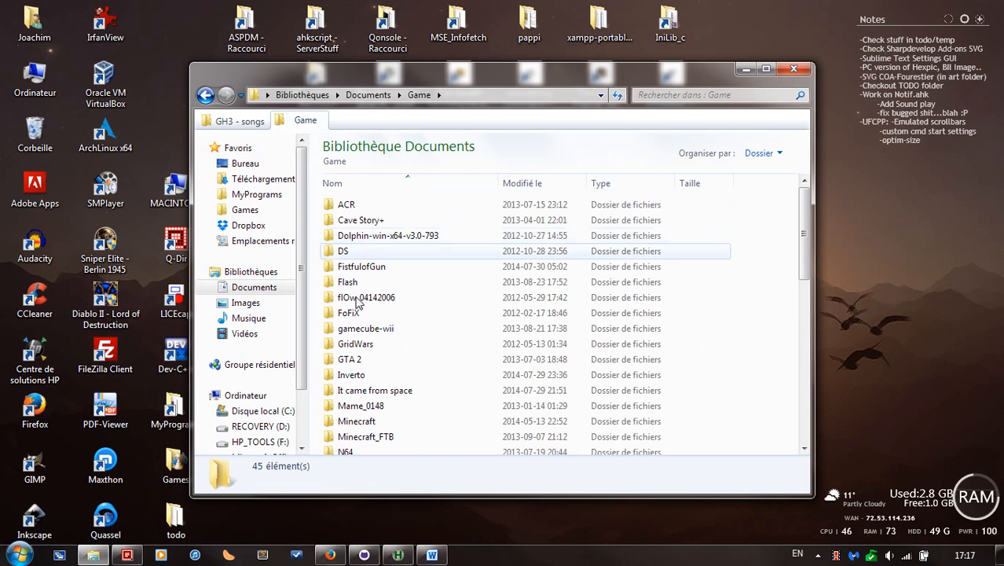
click(349, 313)
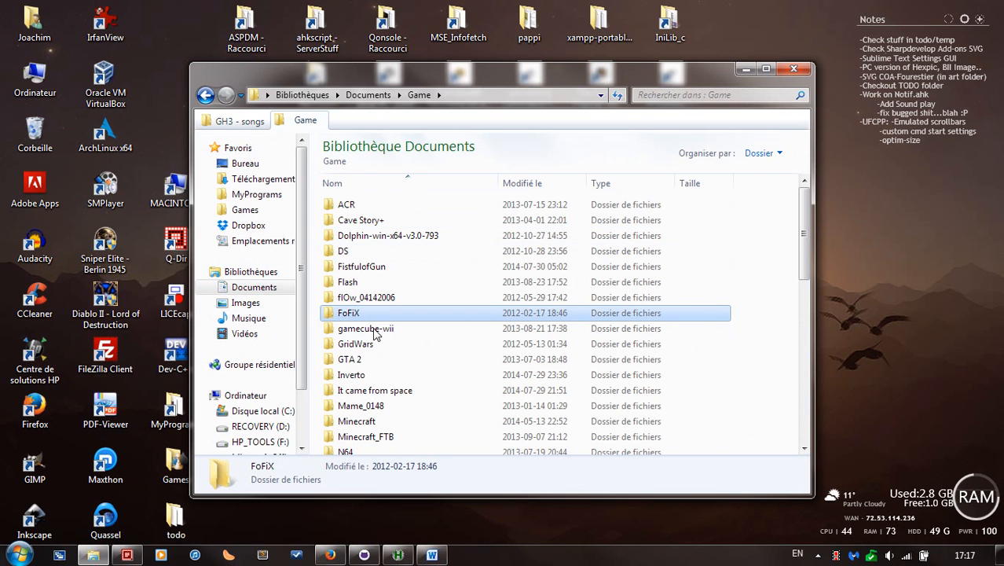
double_click(348, 313)
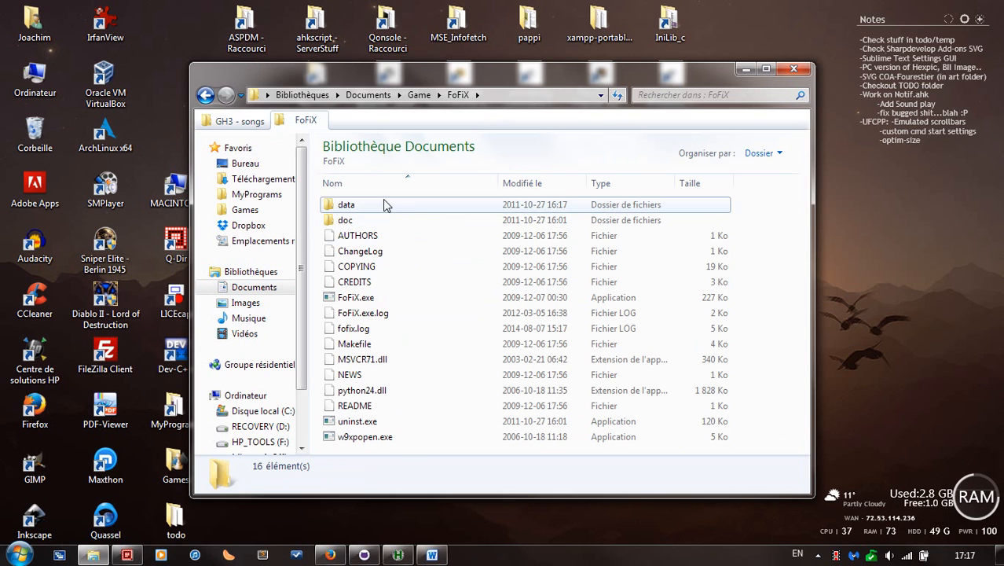
click(346, 205)
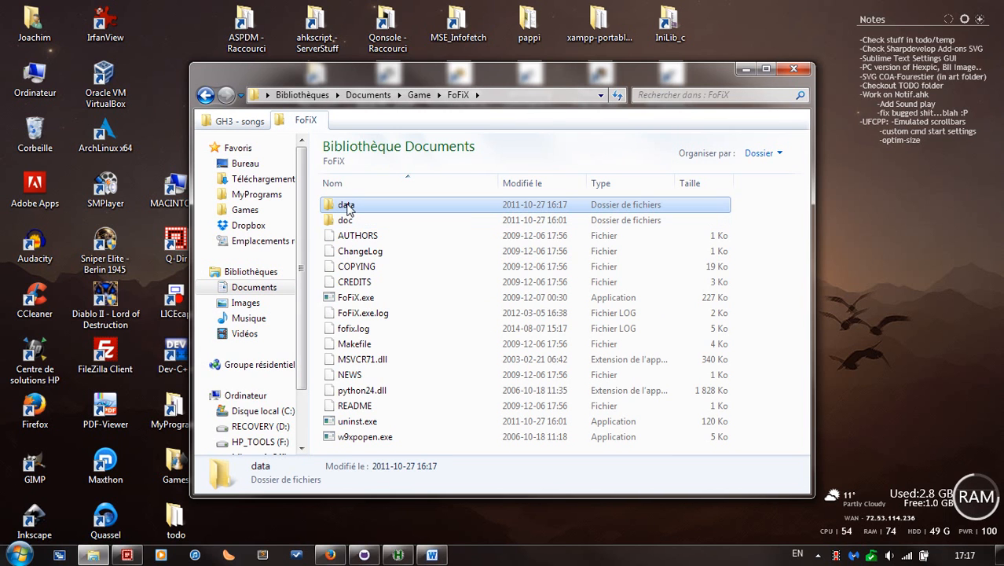
double_click(347, 204)
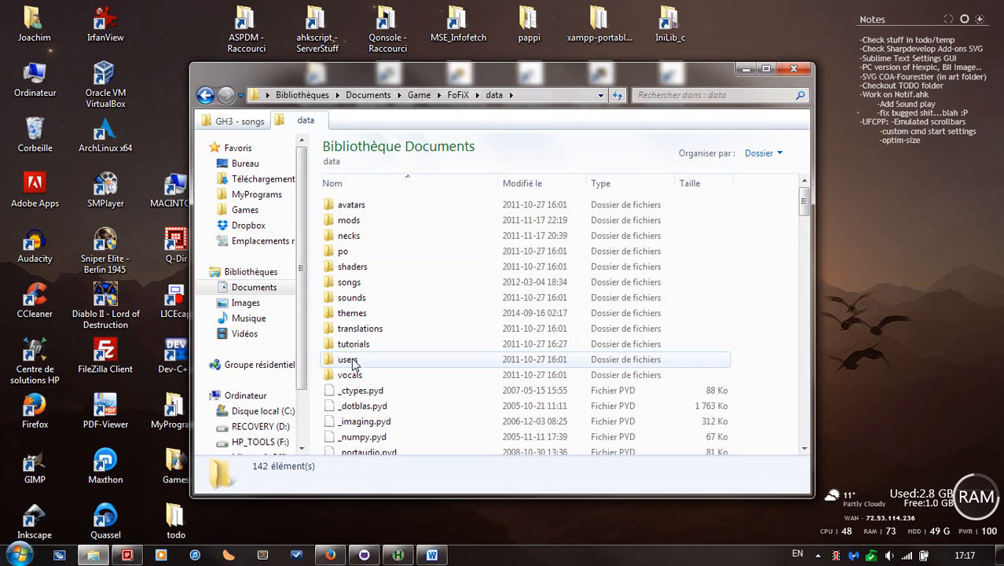
- Paste the GH3 folder into data\songs and confirm merging with the existing GH3
double_click(349, 281)
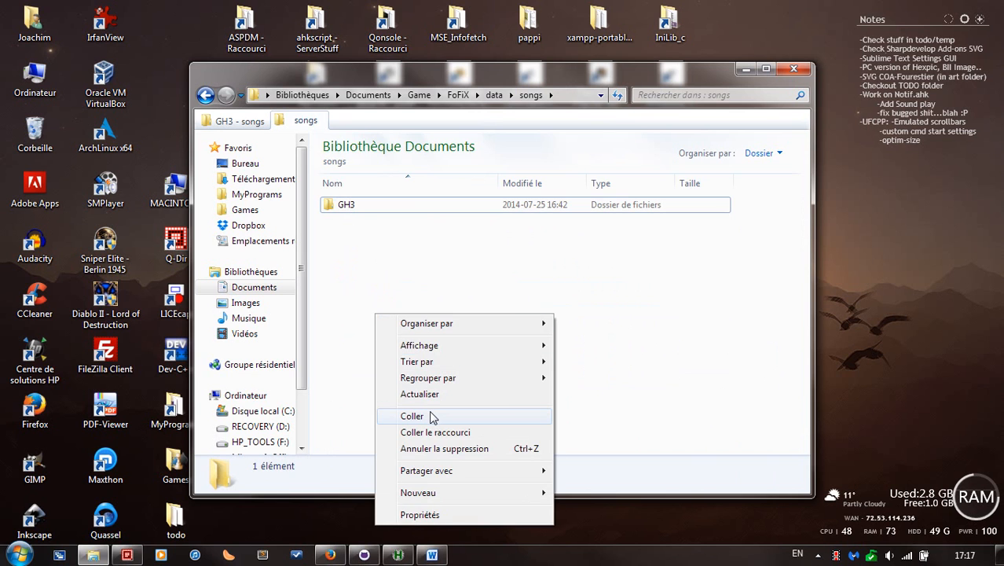
click(412, 416)
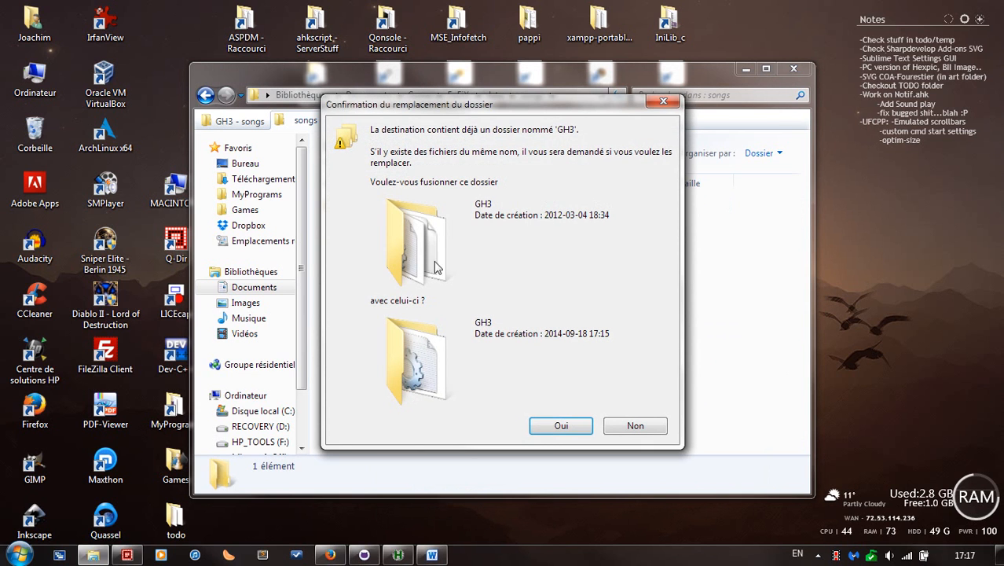
mouse_move(517, 384)
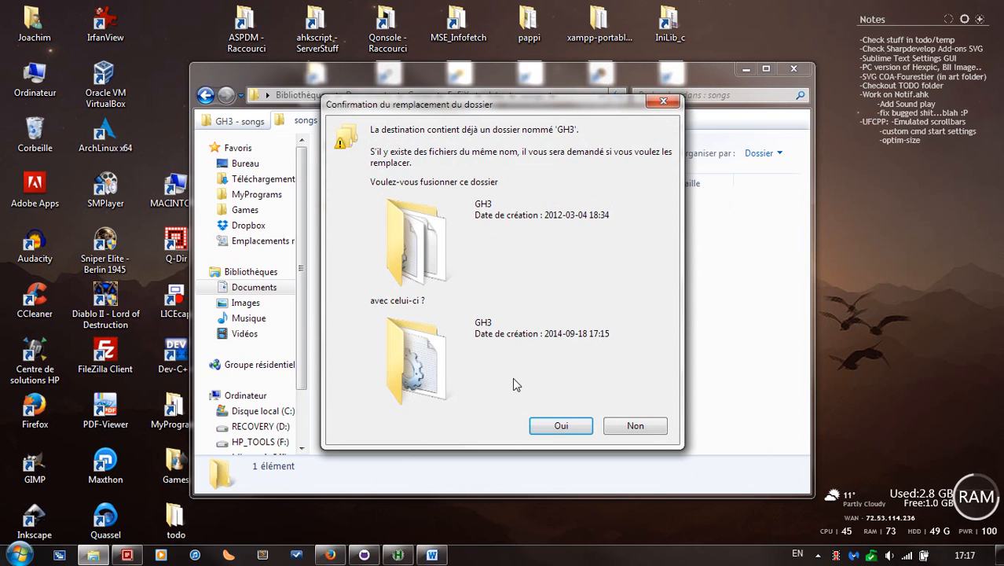
click(561, 425)
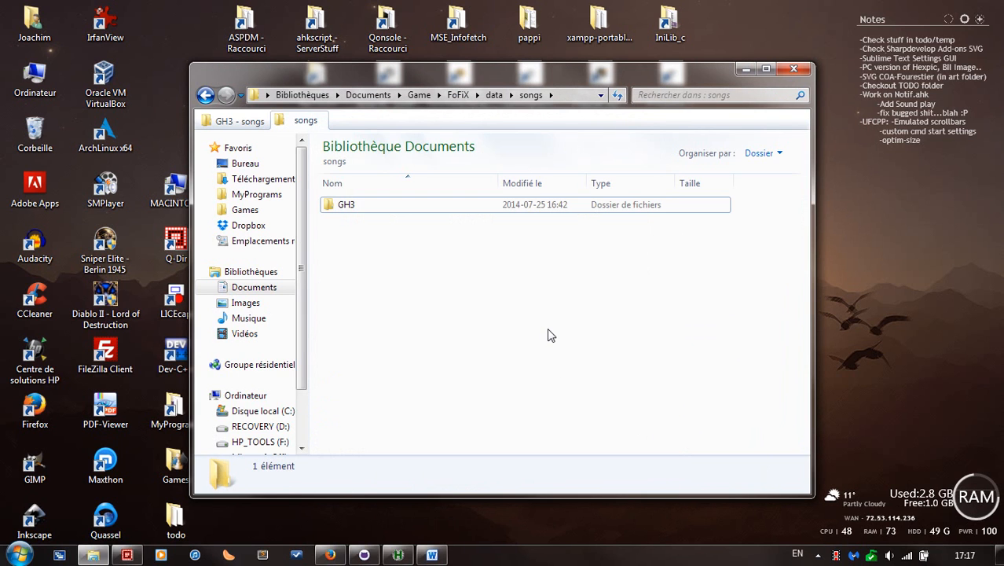
mouse_move(377, 237)
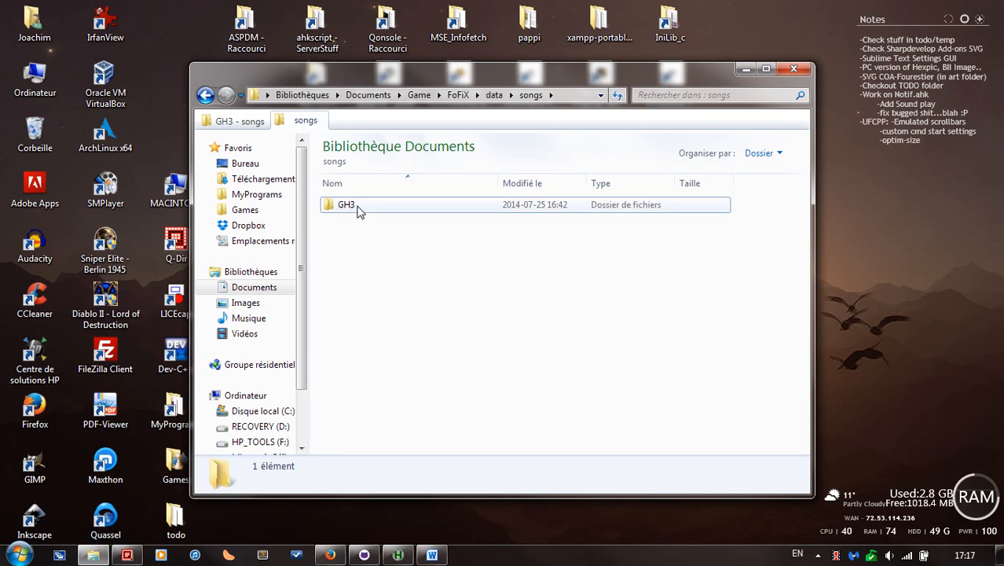
- Inspect the GH3 folder, return to FoFiX via the address bar, and reopen data
double_click(346, 205)
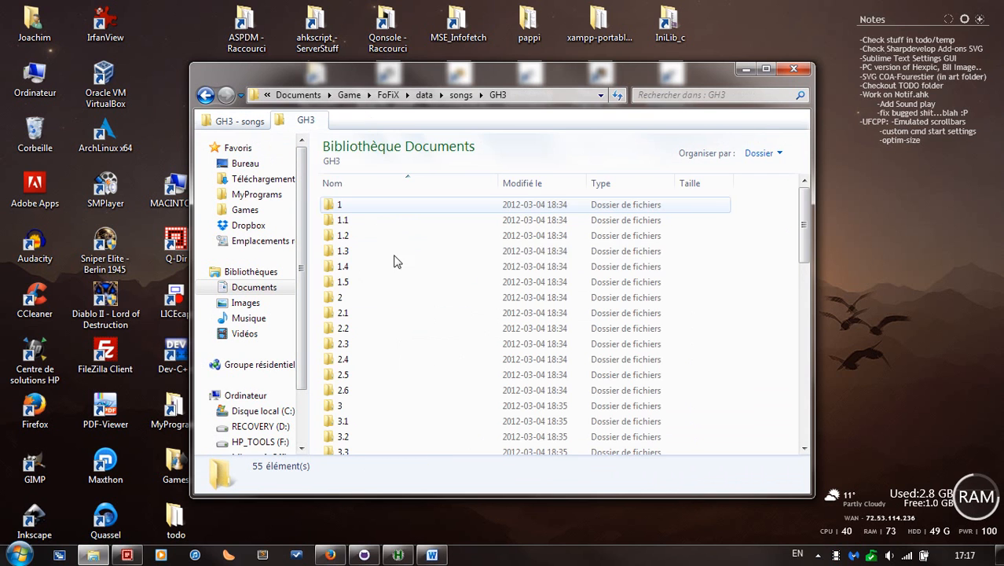
click(458, 94)
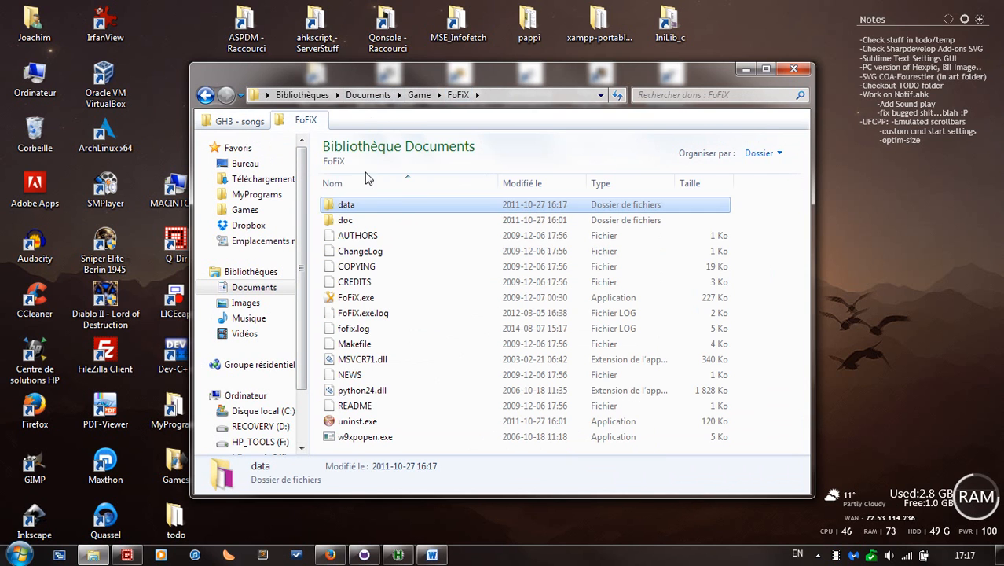
mouse_move(343, 215)
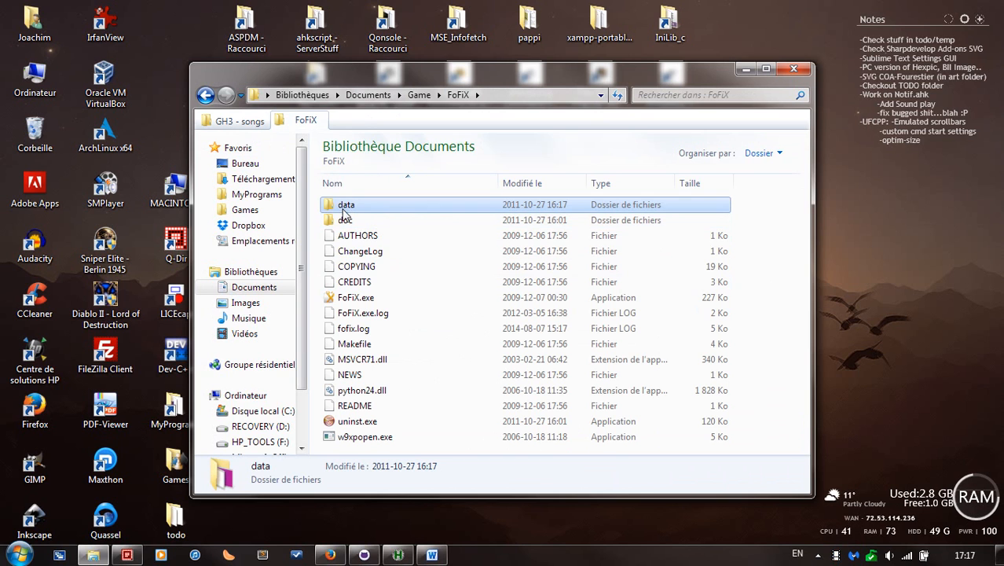
double_click(346, 204)
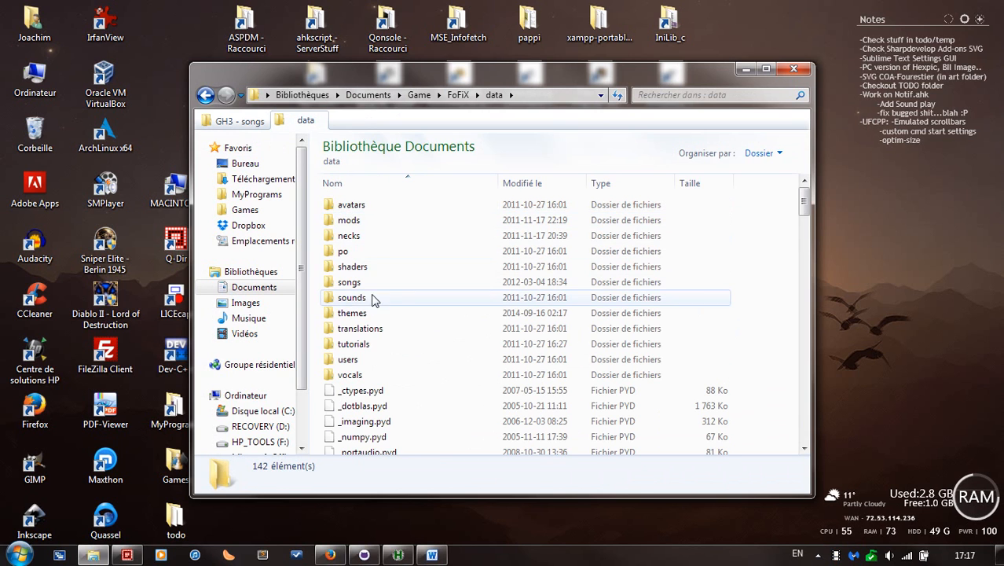
double_click(349, 281)
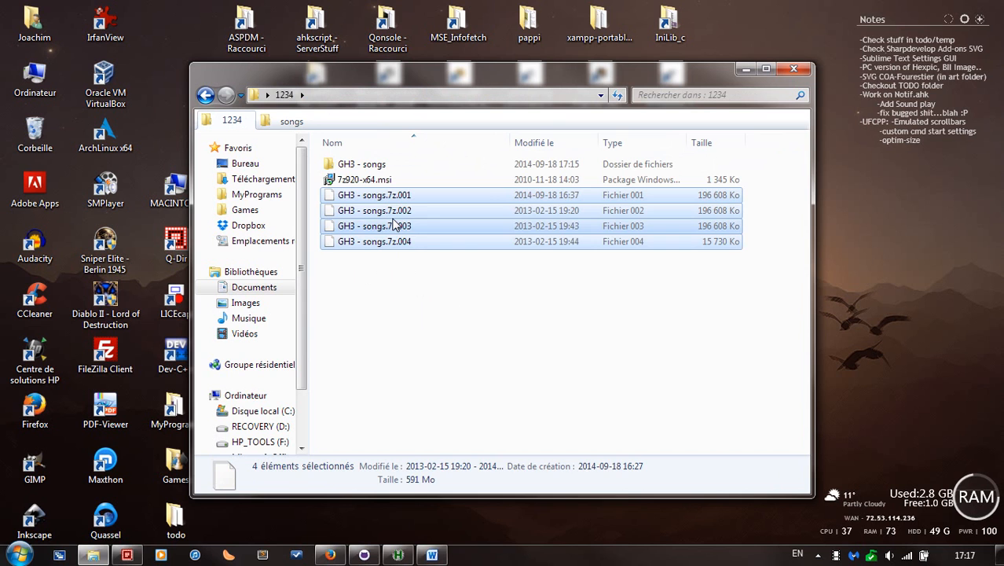
- Extract GH3 - songs.7z.001 with 7-Zip into a "GH3 - songs\" folder
click(374, 241)
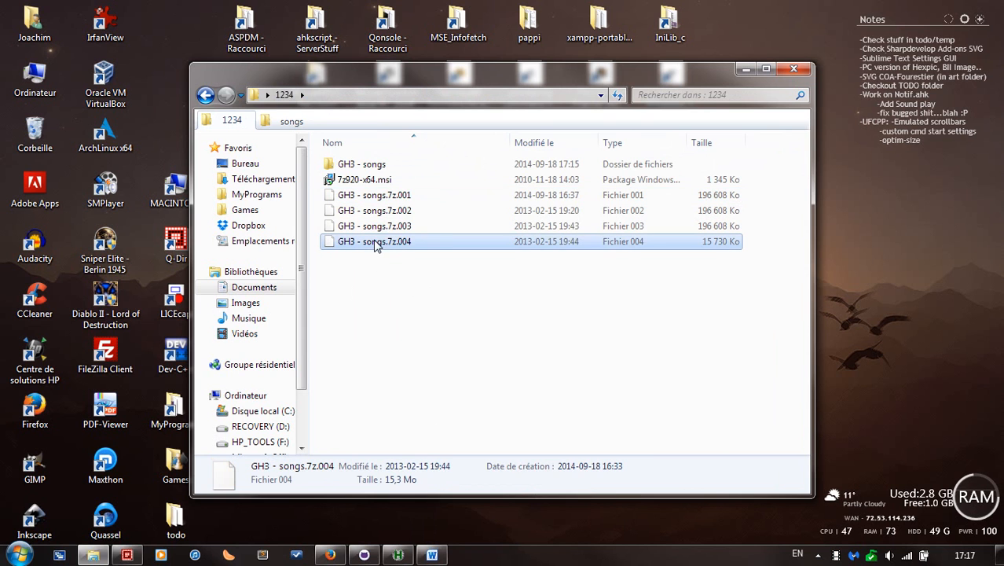
right_click(374, 242)
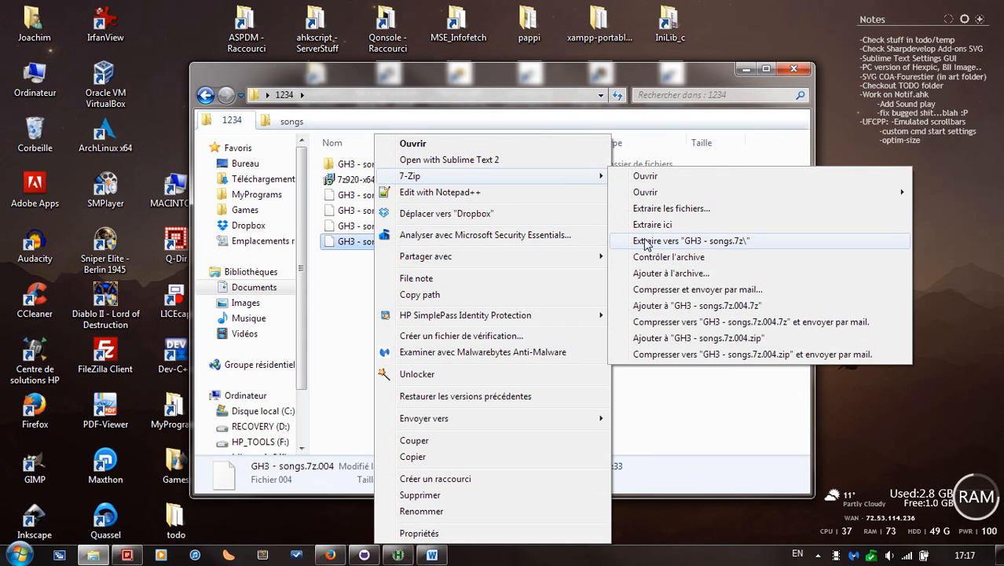
click(691, 241)
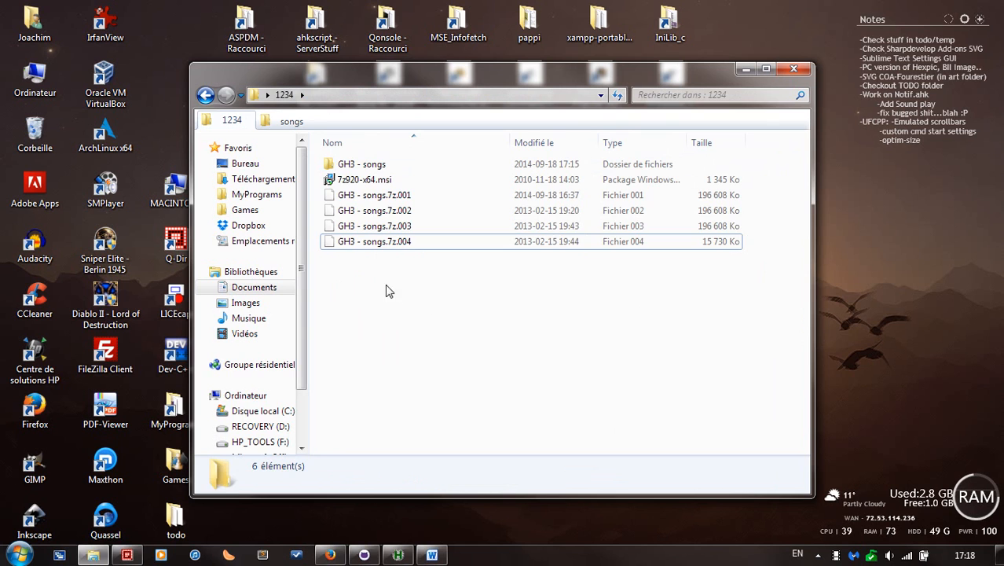
click(374, 194)
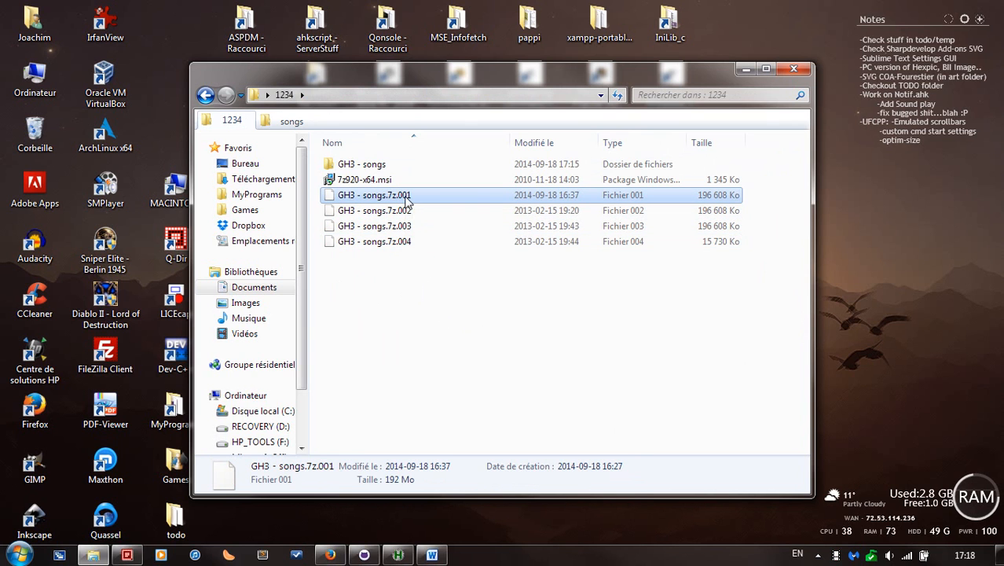
right_click(374, 195)
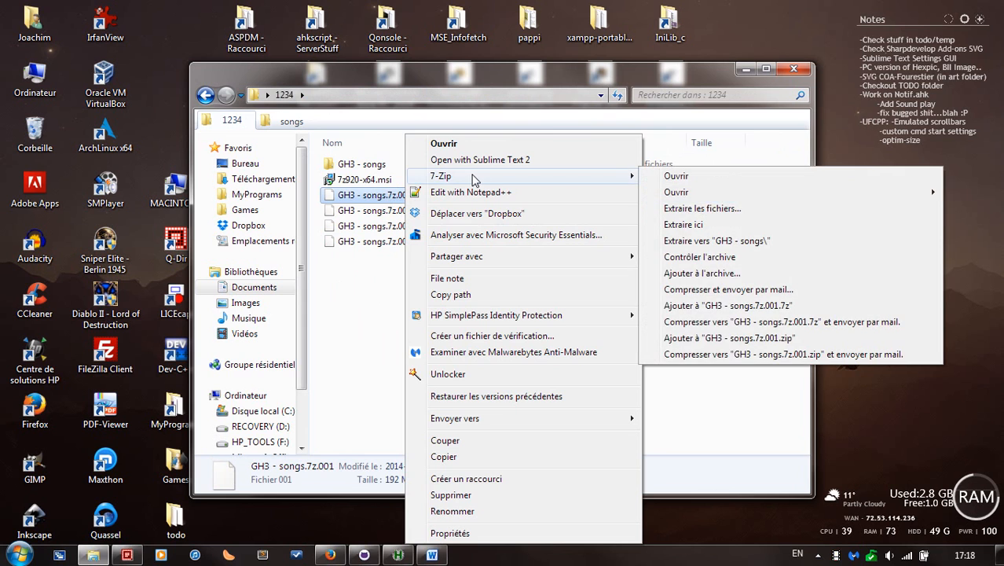
mouse_move(582, 181)
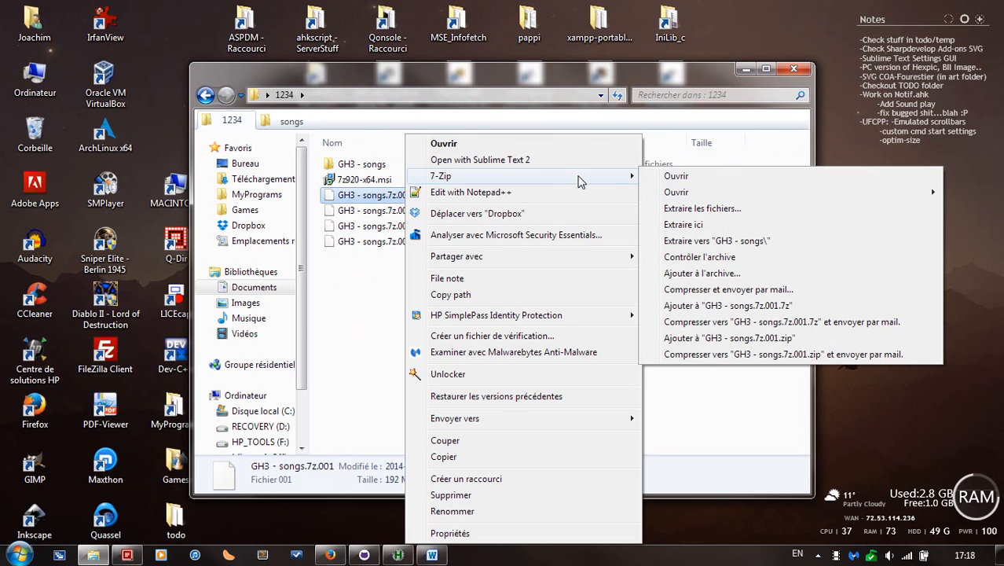
mouse_move(759, 241)
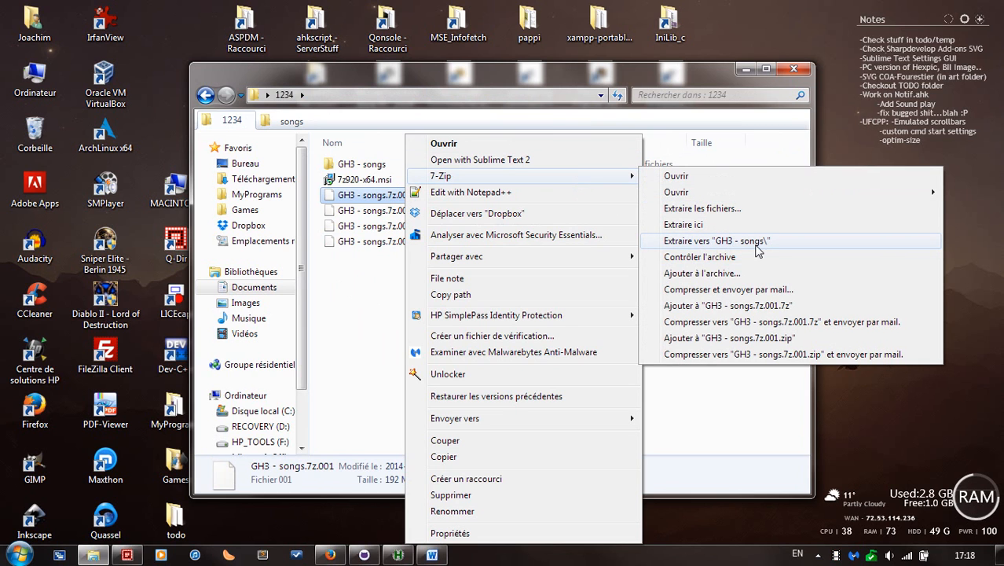
click(716, 240)
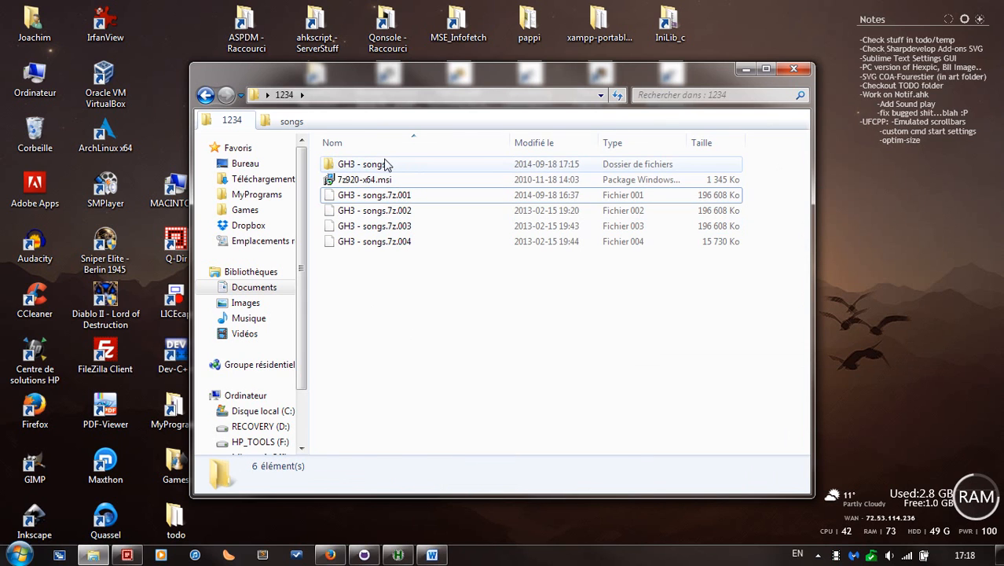
- Open both nested GH3 - songs folders, then switch to the FoFiX songs tab
click(362, 164)
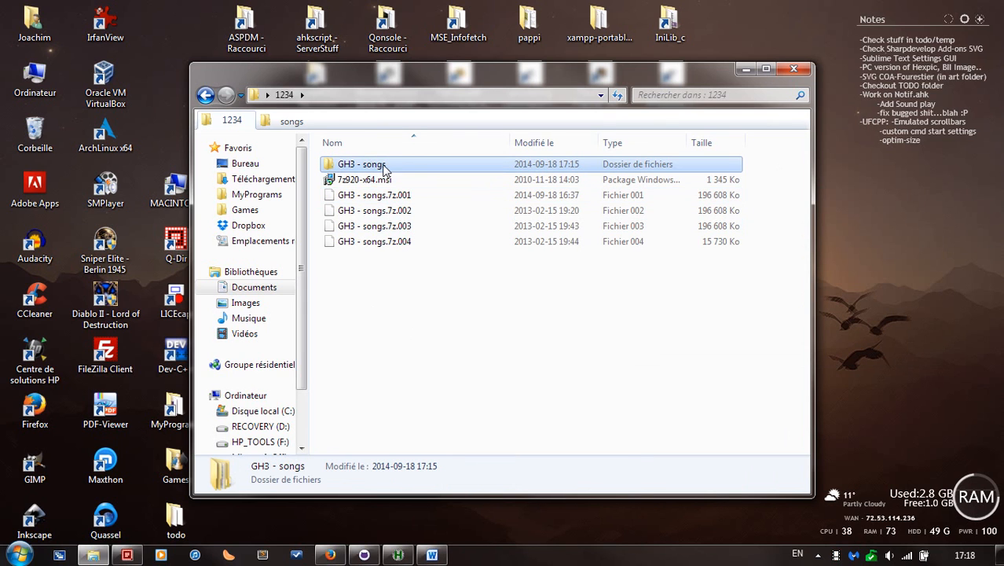
double_click(361, 163)
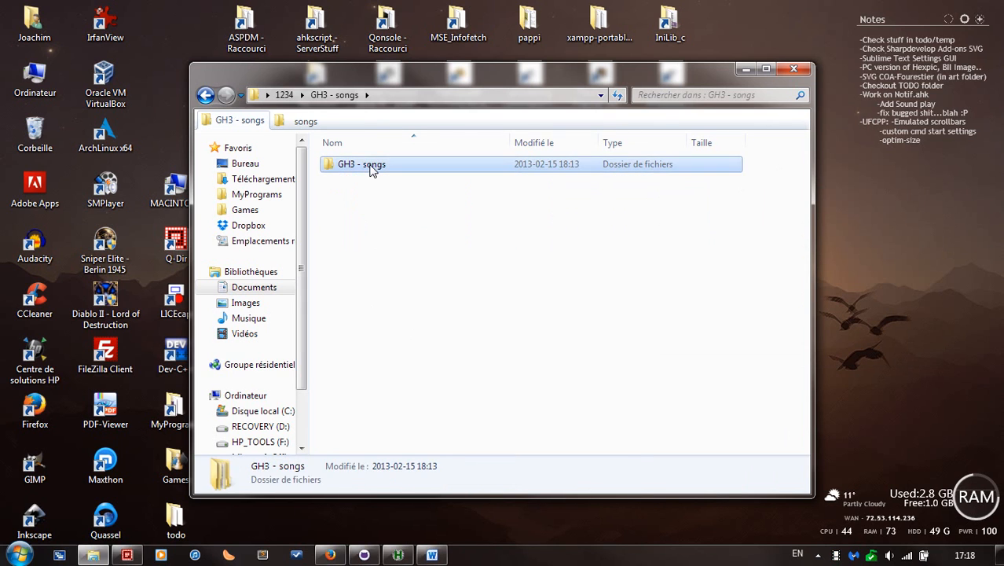
double_click(361, 163)
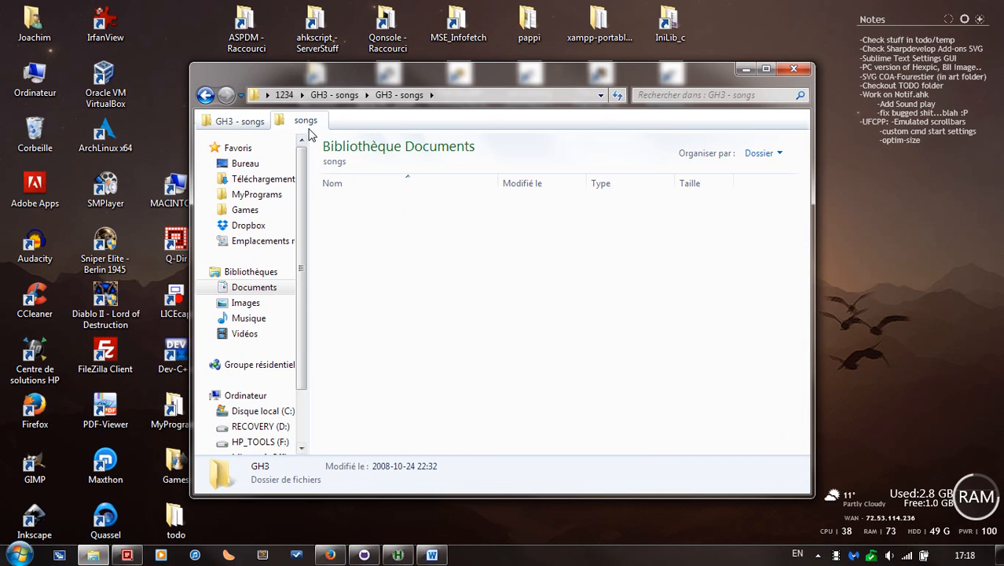
click(531, 95)
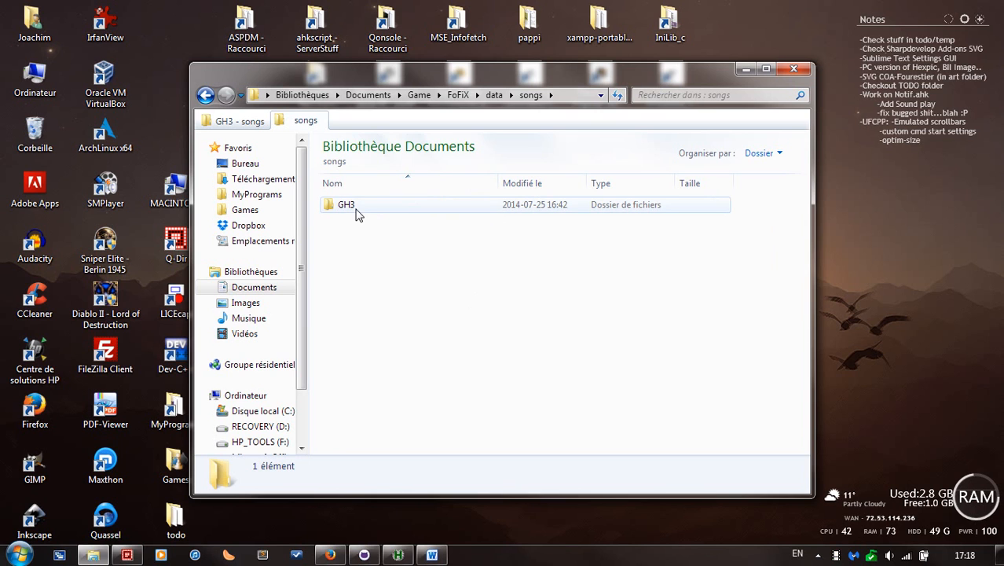
mouse_move(346, 205)
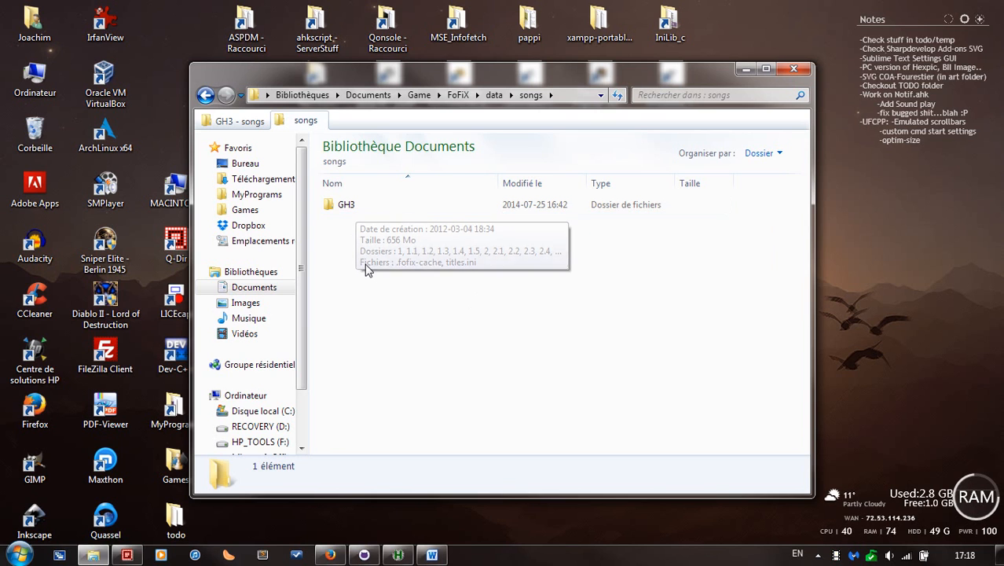
mouse_move(372, 271)
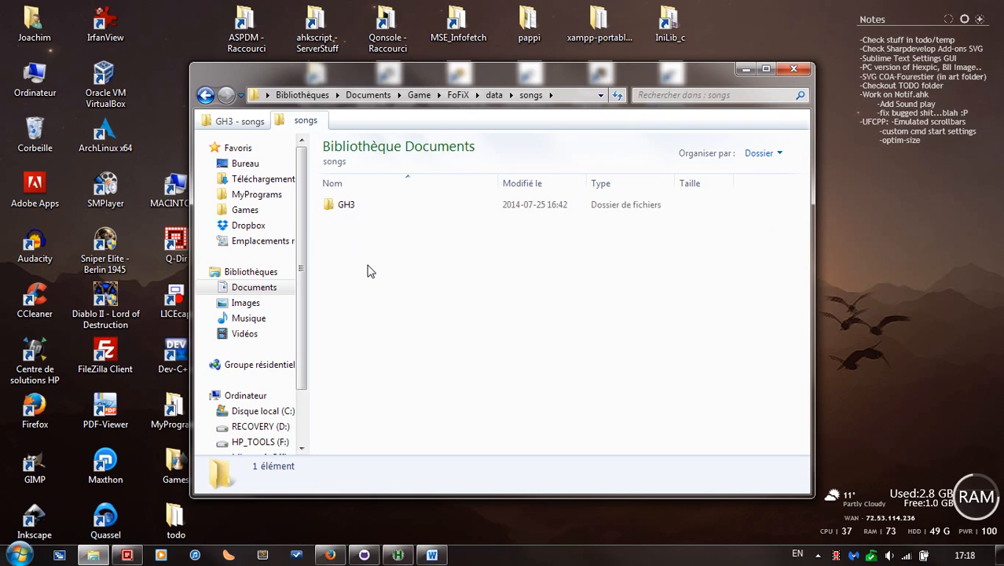
mouse_move(418, 336)
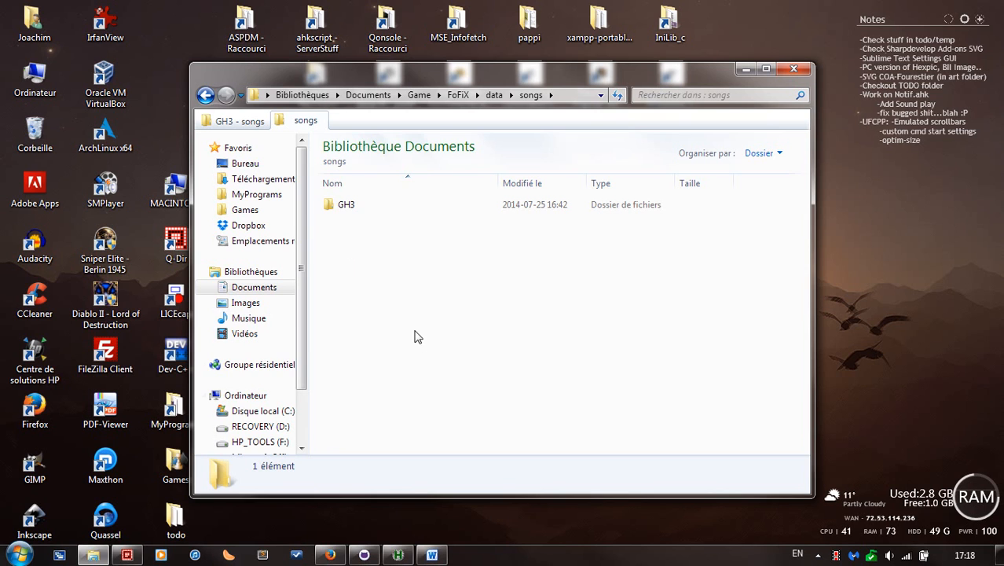